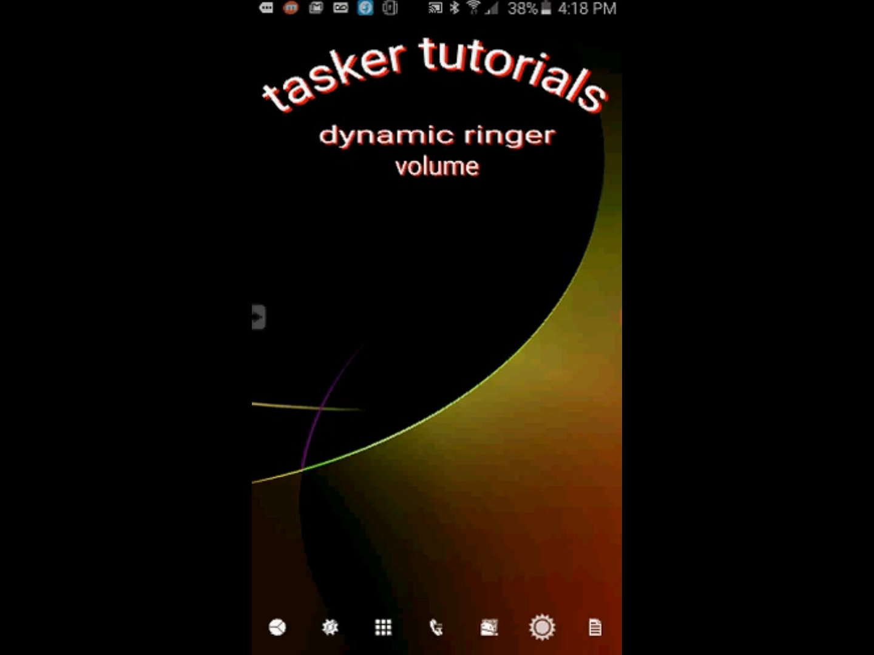
Step: Open Tasker and start a new project named 'dynamic ringr volume'
{"action": "left_click", "coordinate": [326, 628]}
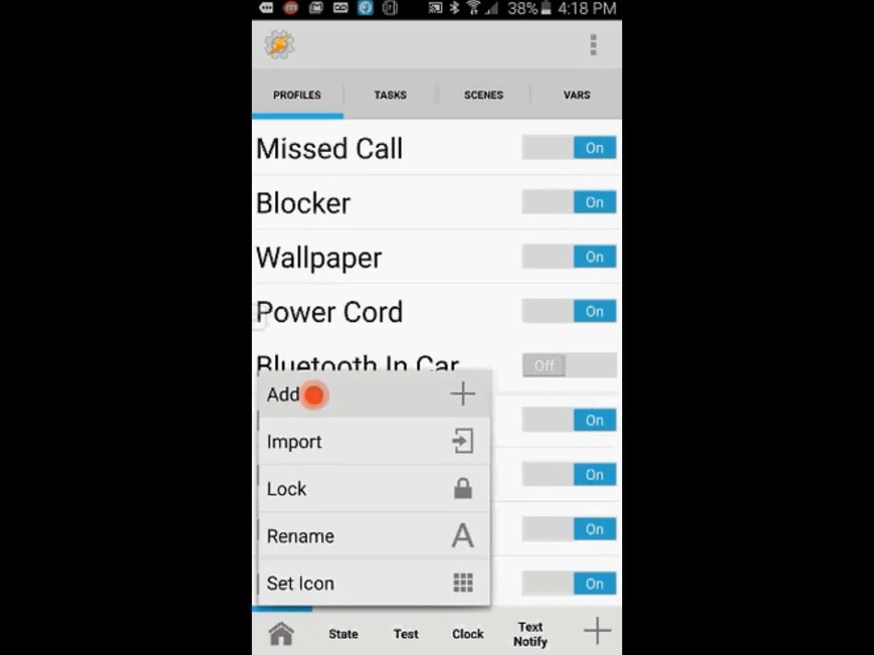
{"action": "left_click", "coordinate": [282, 395]}
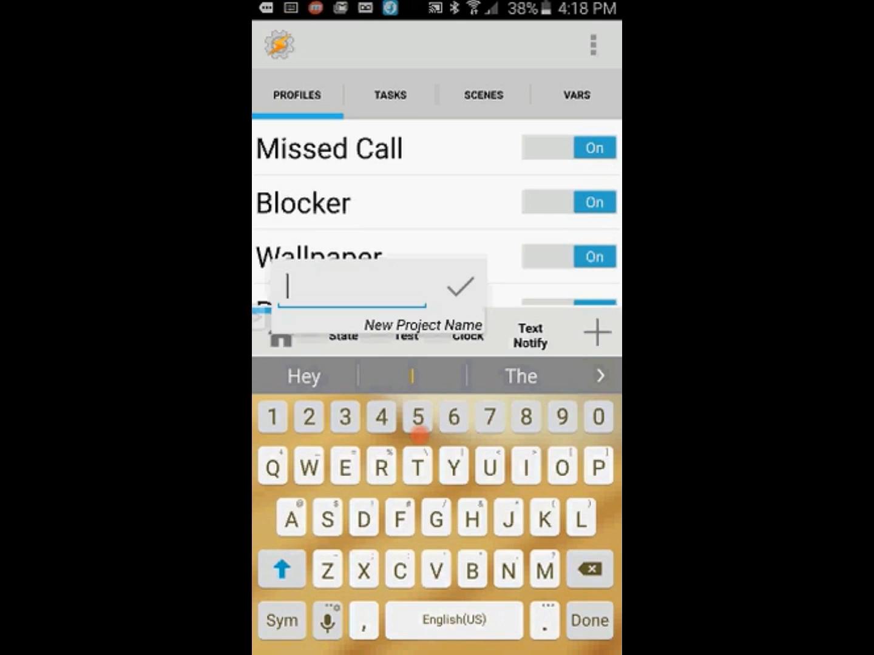
{"action": "type", "text": "dynam"}
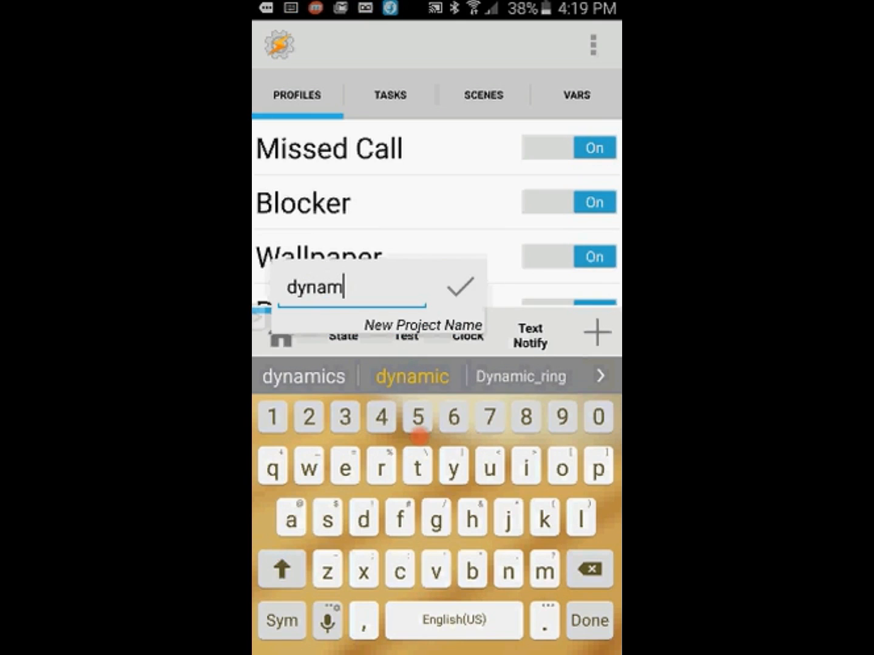
{"action": "left_click", "coordinate": [411, 376]}
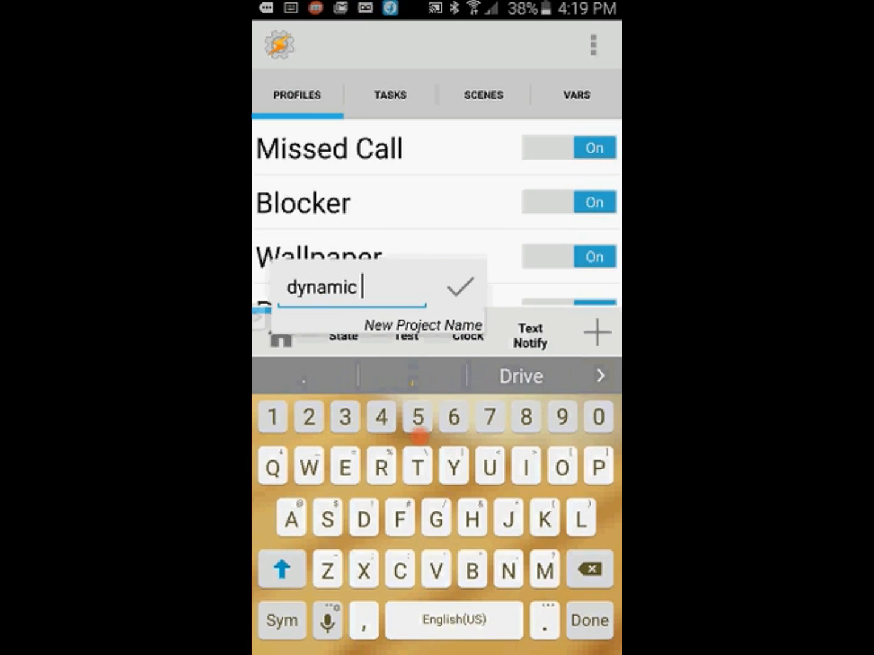
{"action": "type", "text": "ringr volume"}
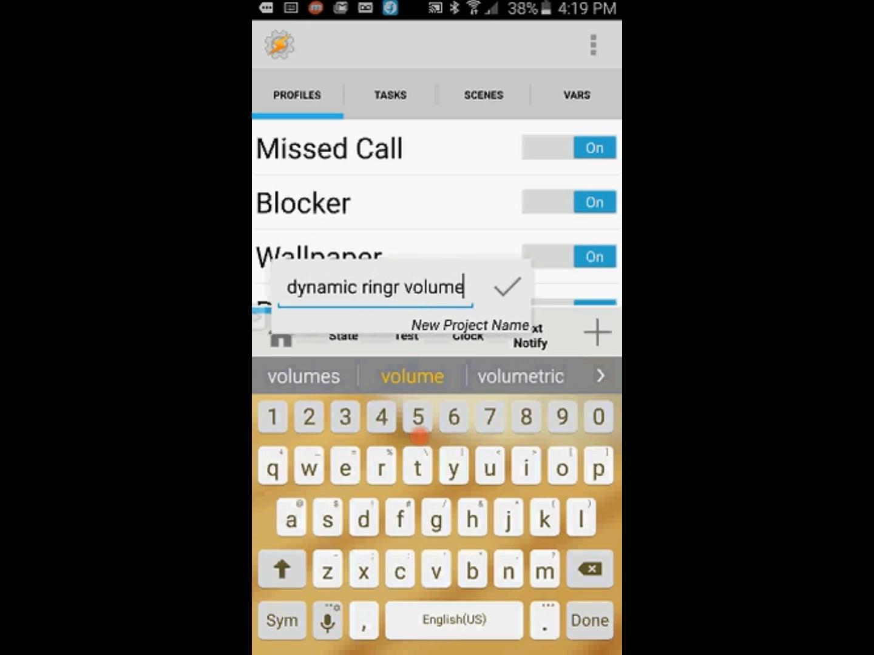
Step: Confirm the project and create a 'dynamic ringer' profile triggered by Phone Ringing
{"action": "left_click", "coordinate": [509, 287]}
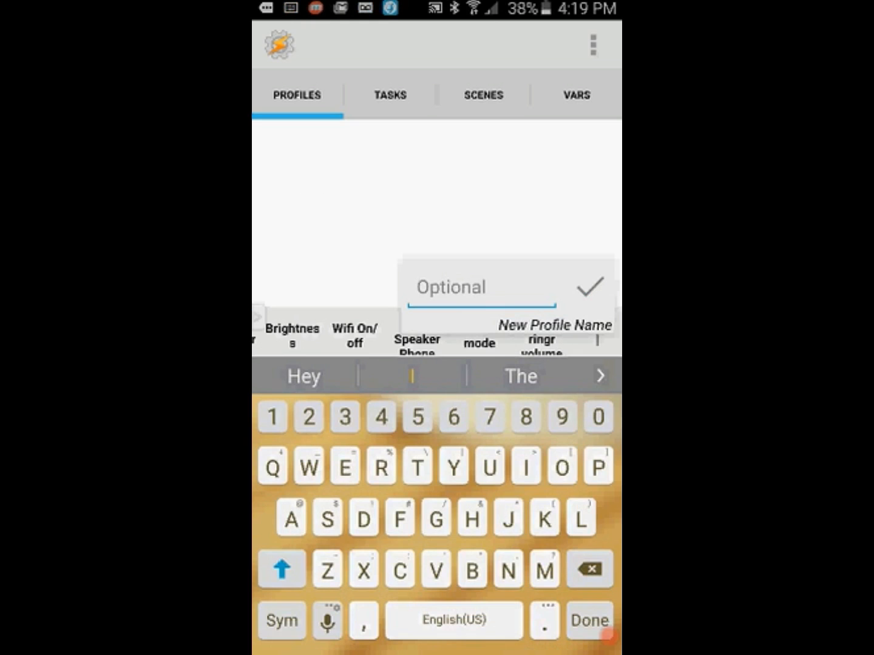
{"action": "type", "text": "dynamic ringer"}
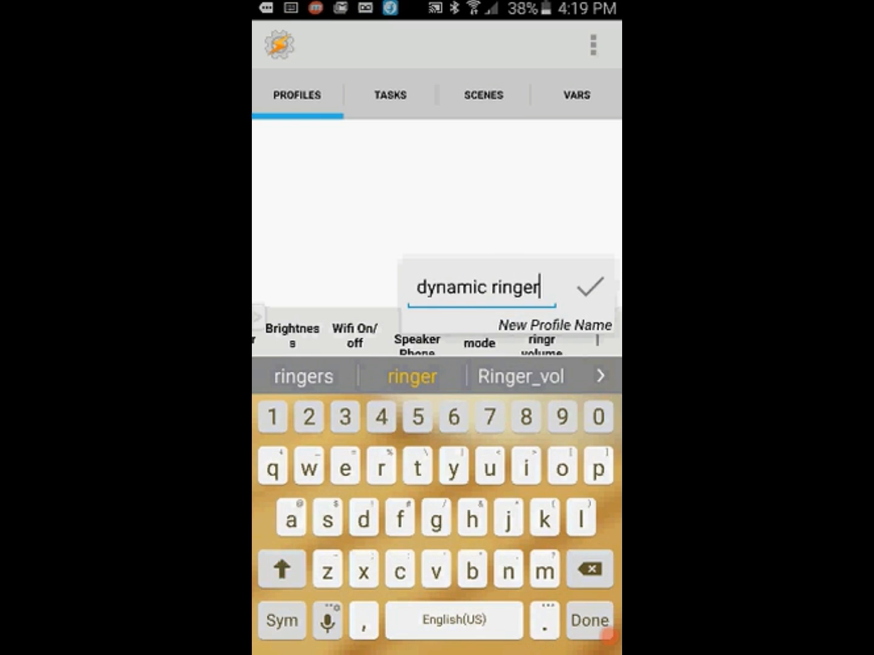
{"action": "left_click", "coordinate": [588, 287]}
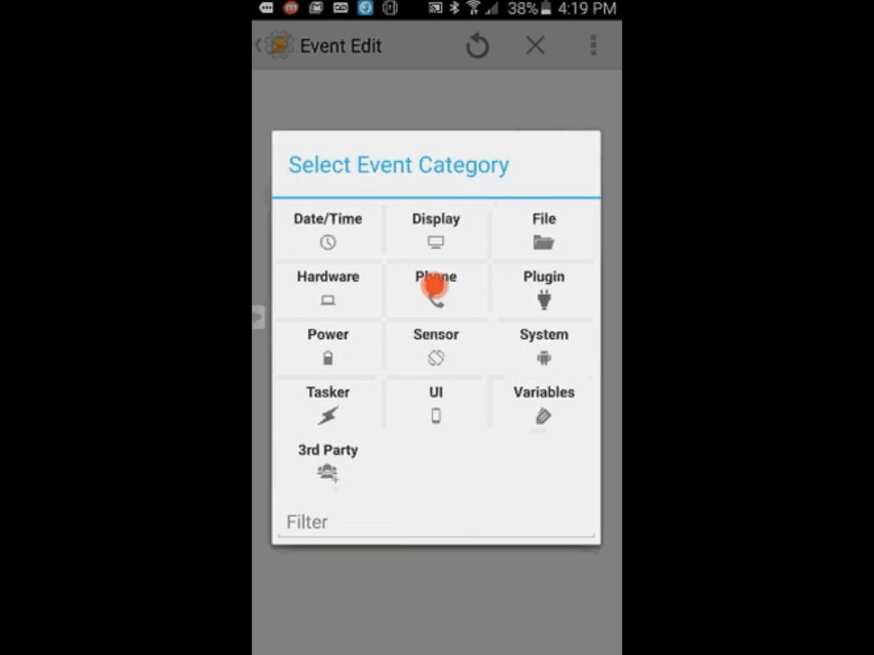
{"action": "left_click", "coordinate": [436, 290]}
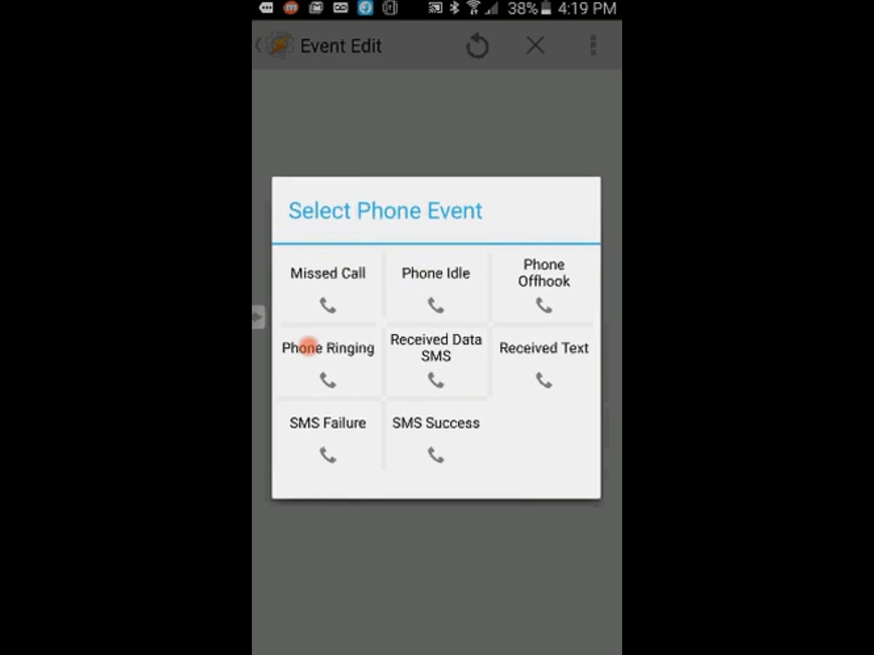
{"action": "left_click", "coordinate": [328, 348]}
{"action": "type", "text": "dynamic ringer"}
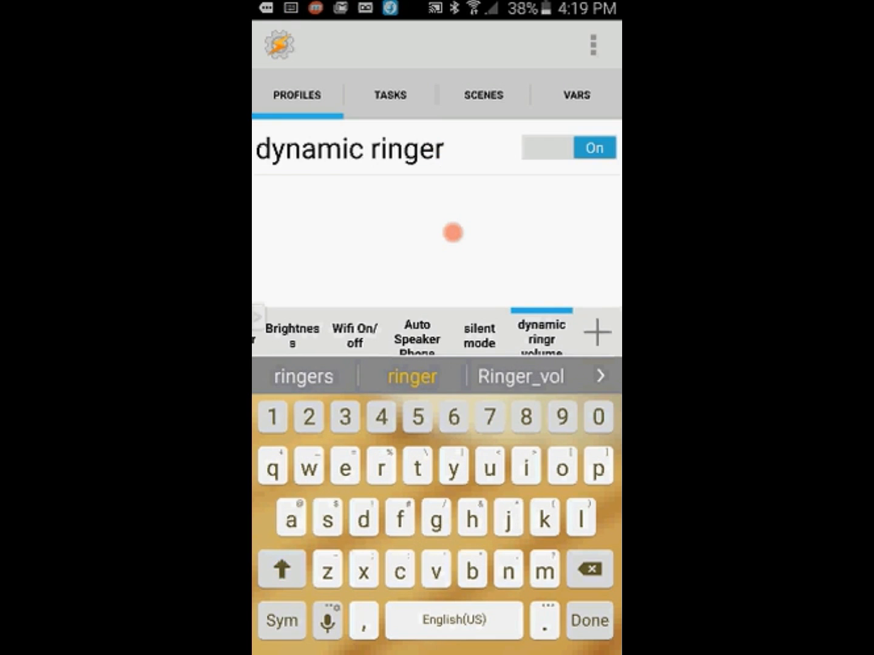
Step: Name the task 'dynamic ringer' and add an Audio > Ringer Volume action
{"action": "left_click", "coordinate": [588, 621]}
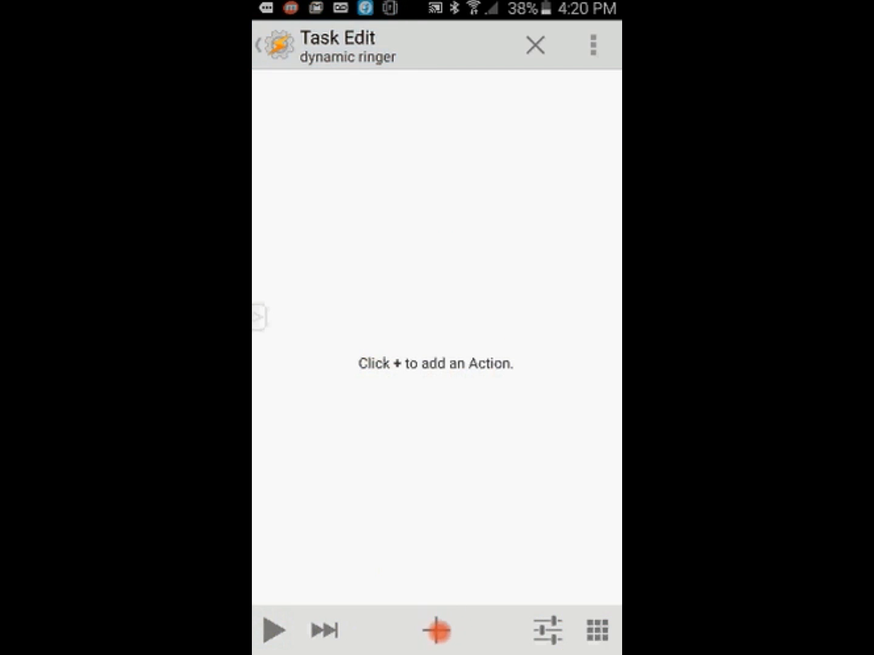
{"action": "left_click", "coordinate": [436, 629]}
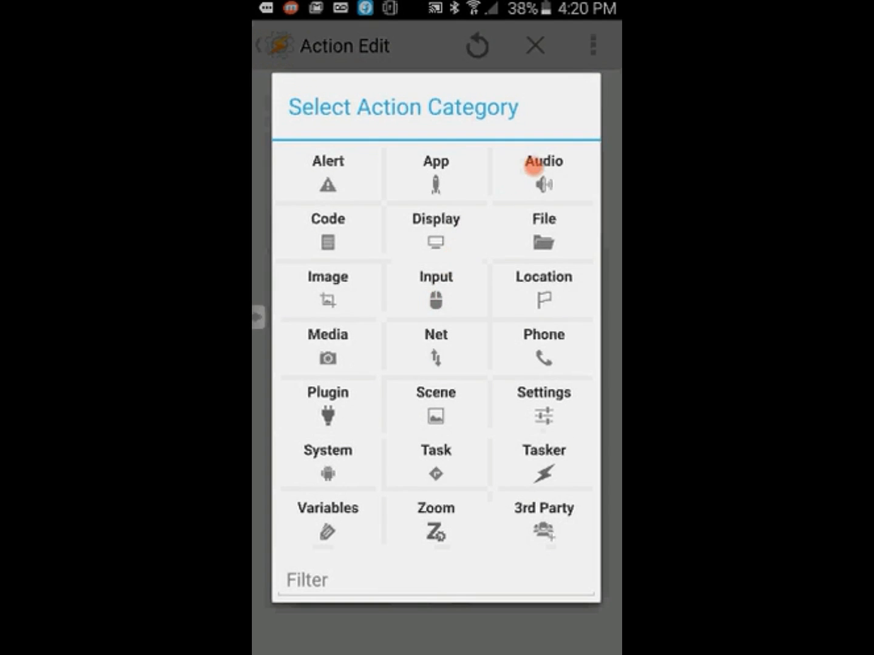
{"action": "left_click", "coordinate": [542, 173]}
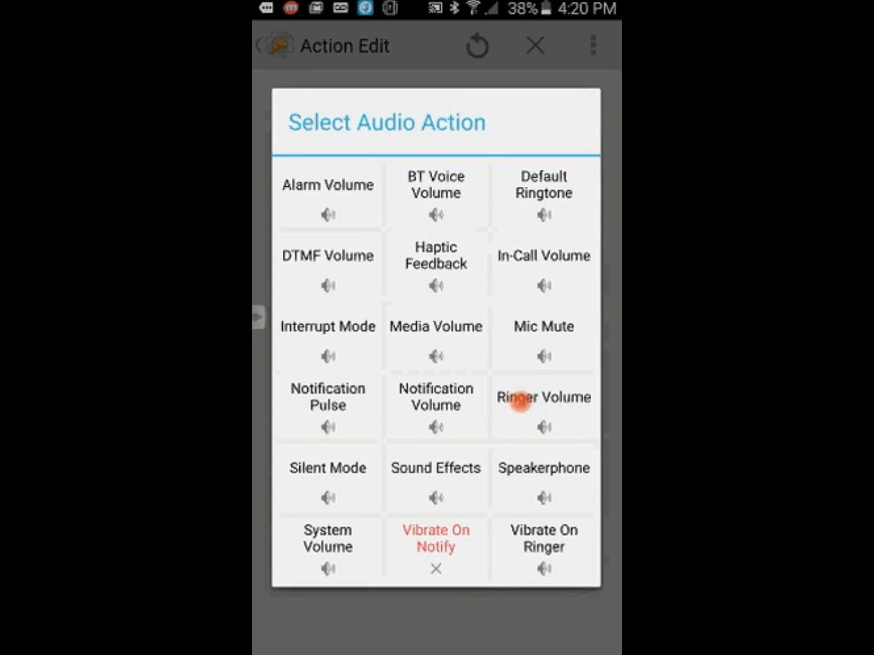
{"action": "left_click", "coordinate": [543, 398]}
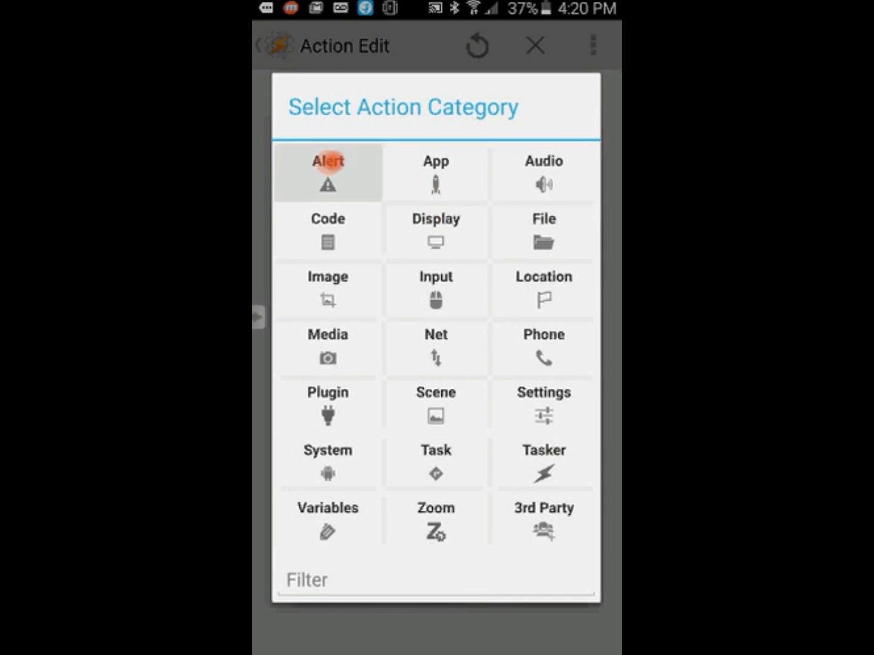
Step: Add an Alert > Flash action with the text 'listening for ambient noise'
{"action": "left_click", "coordinate": [327, 173]}
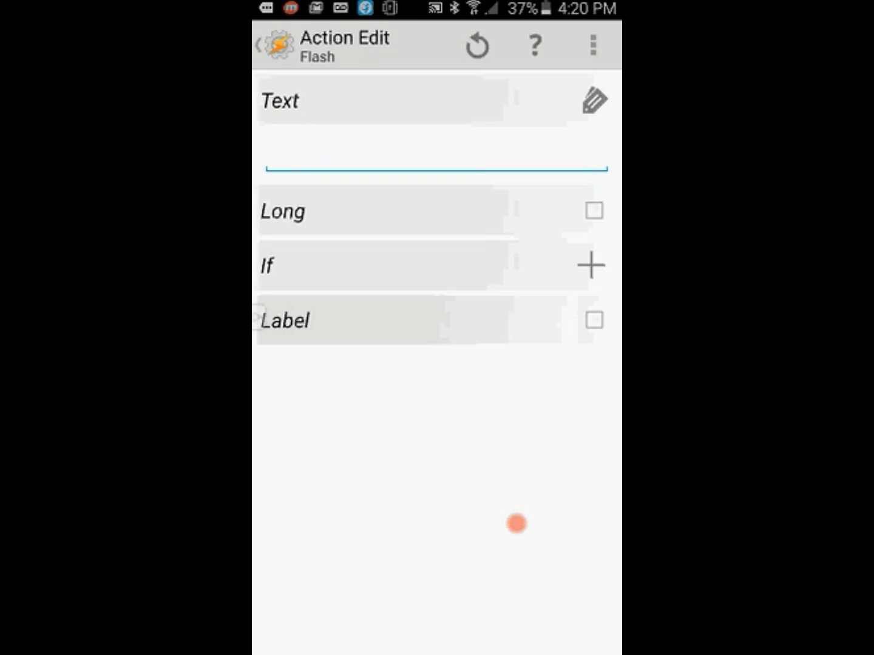
{"action": "left_click", "coordinate": [279, 155]}
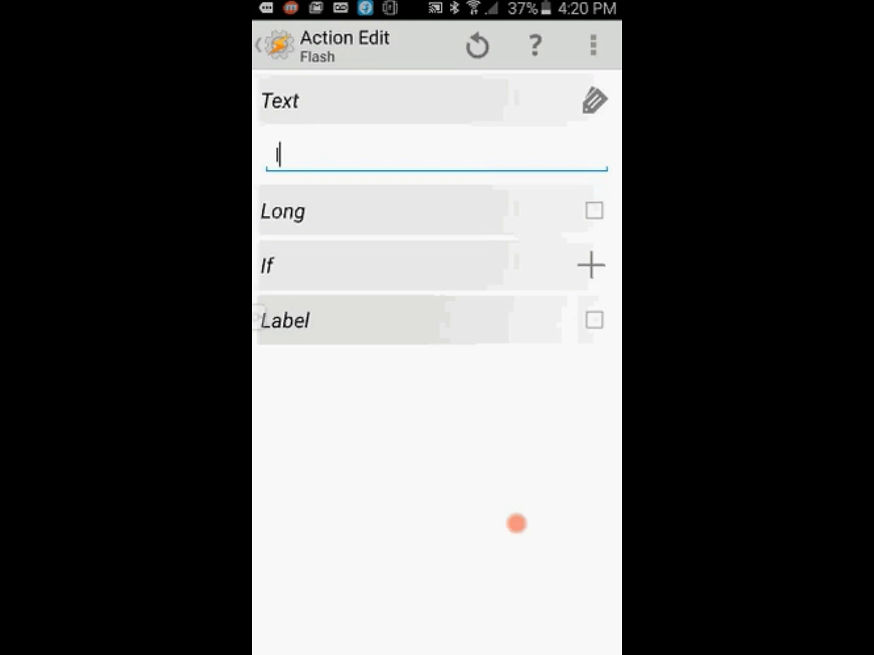
{"action": "type", "text": "listen"}
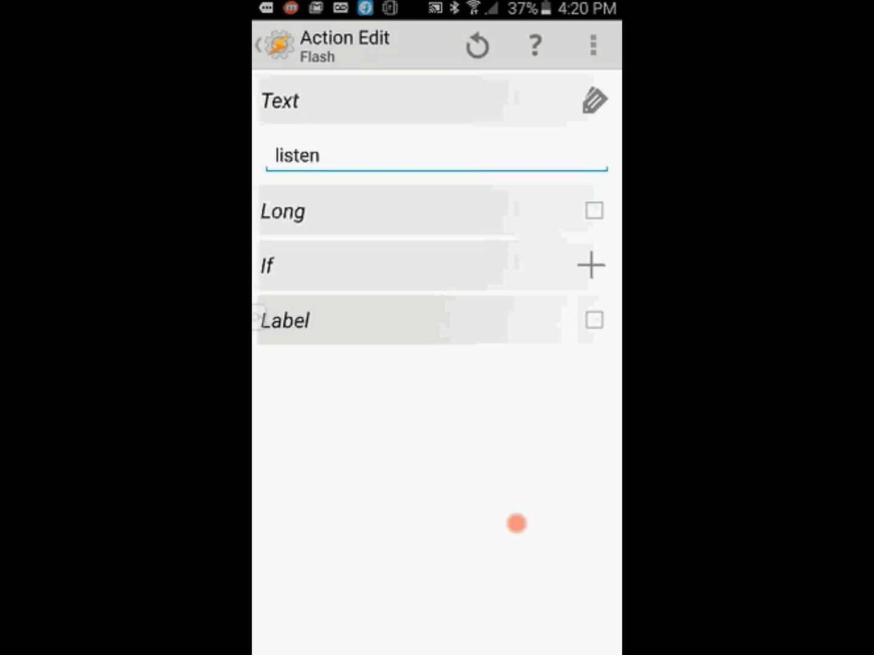
{"action": "type", "text": "ing for a"}
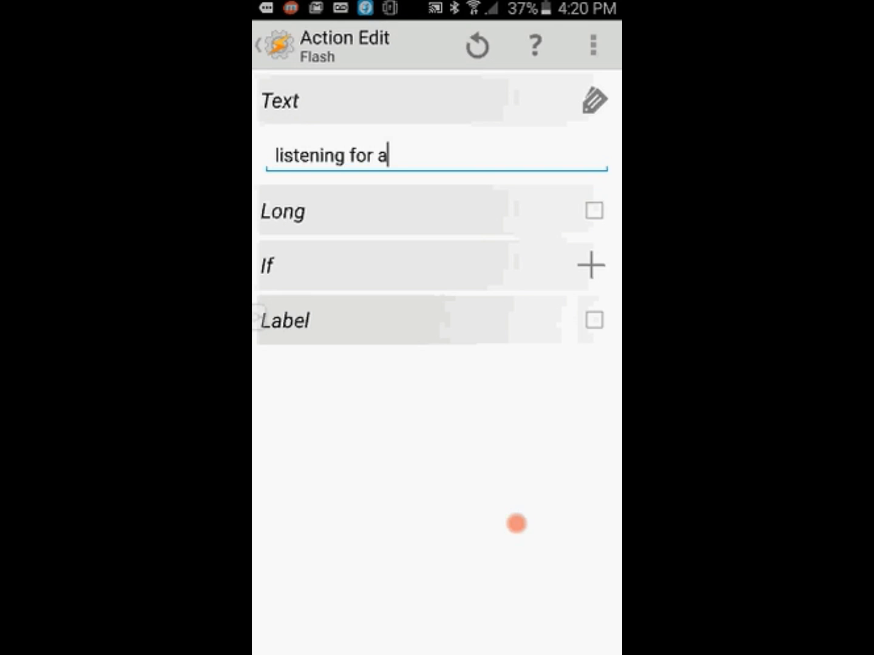
{"action": "type", "text": "mb"}
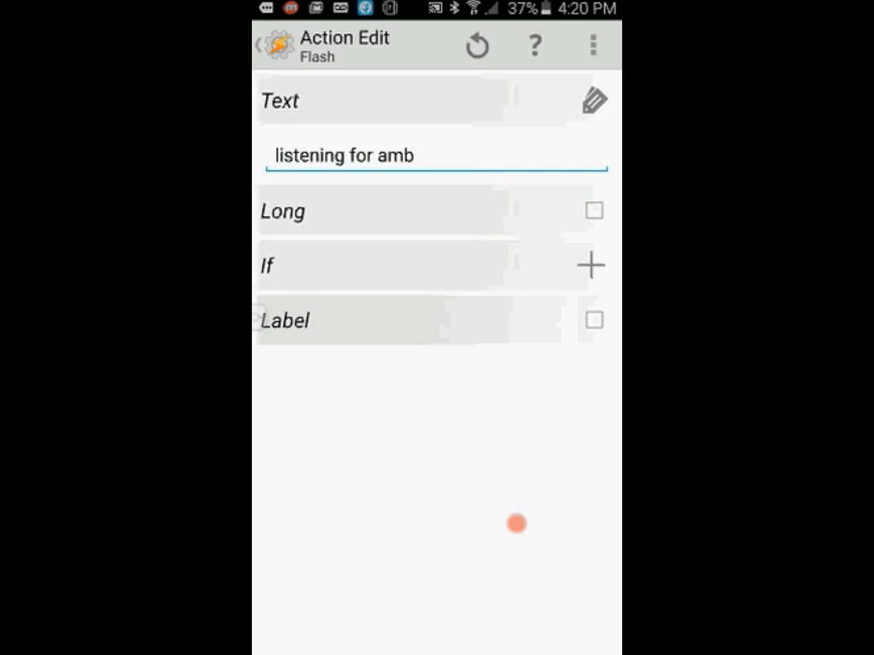
{"action": "type", "text": "ient n"}
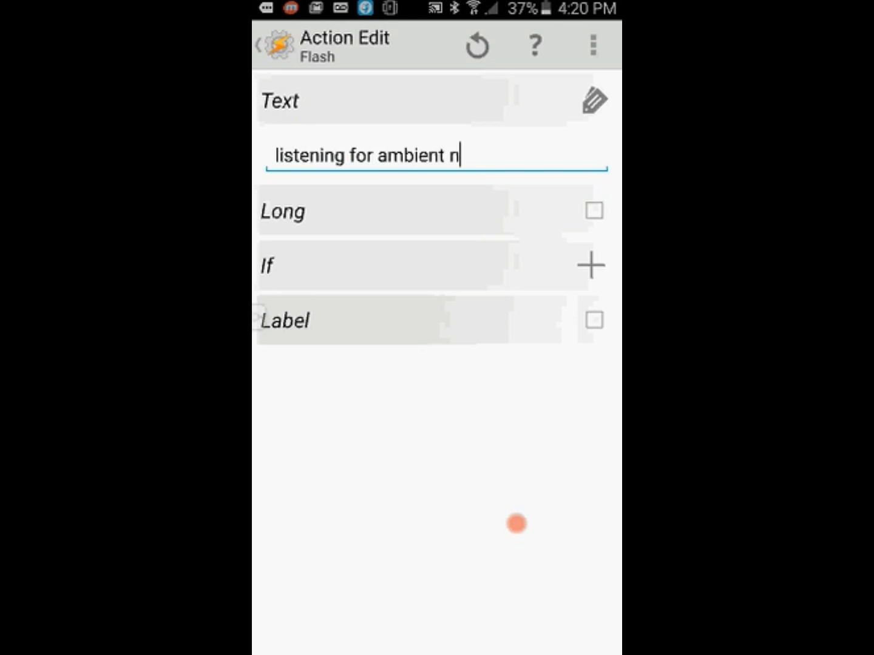
{"action": "type", "text": "oise"}
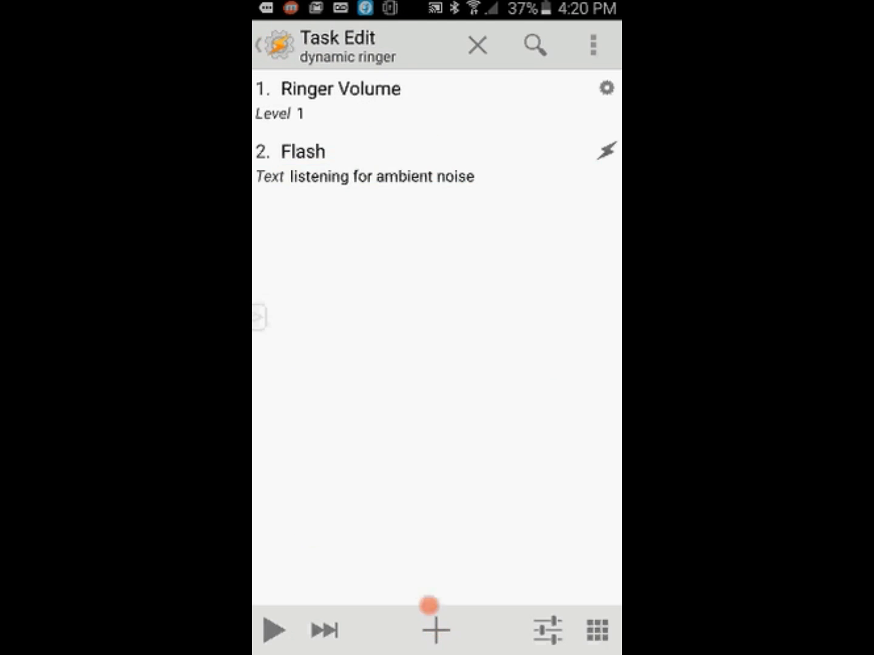
Step: Add the AutoVoice Curr Noise plugin action to measure ambient noise
{"action": "left_click", "coordinate": [434, 629]}
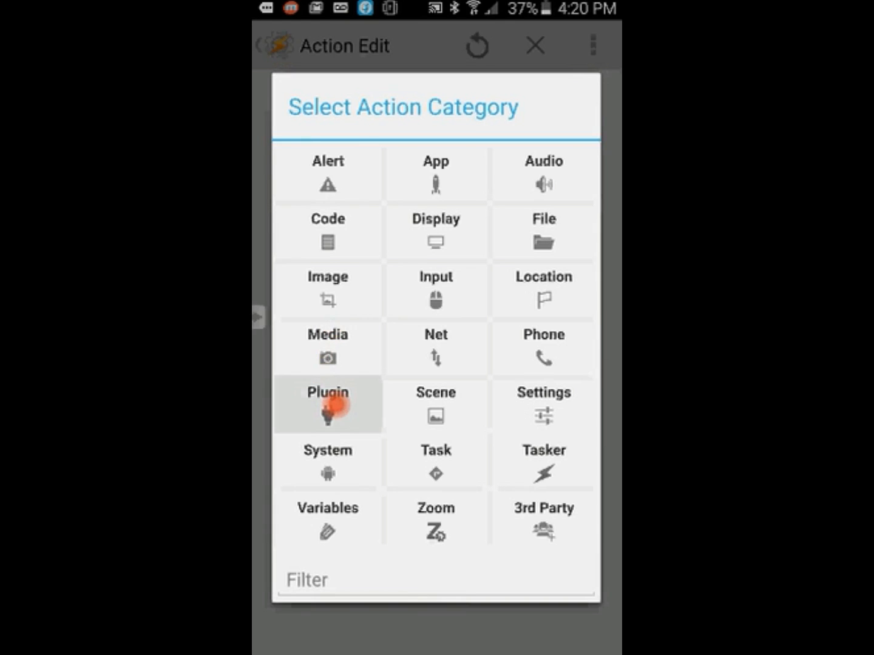
{"action": "left_click", "coordinate": [328, 405]}
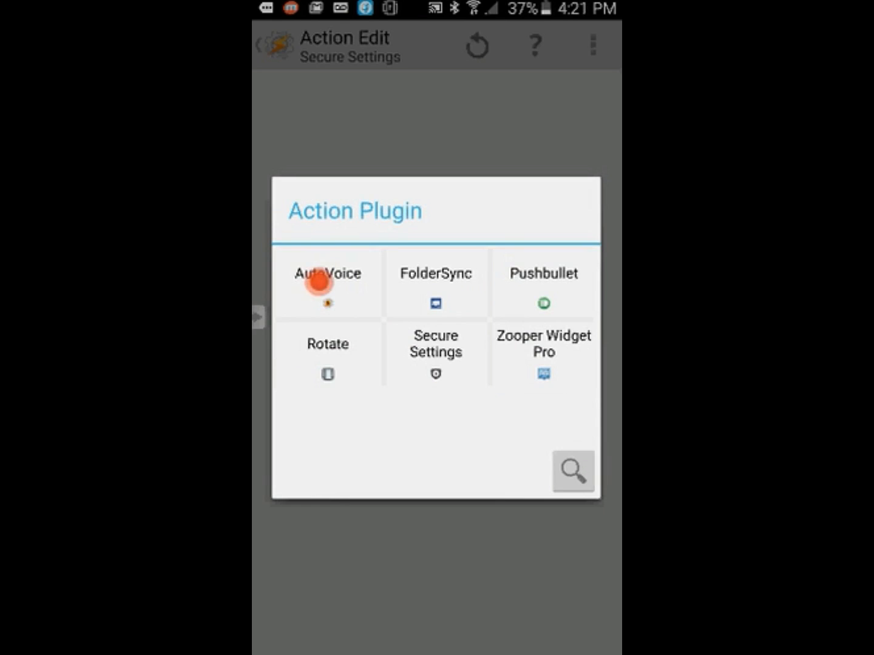
{"action": "left_click", "coordinate": [327, 280]}
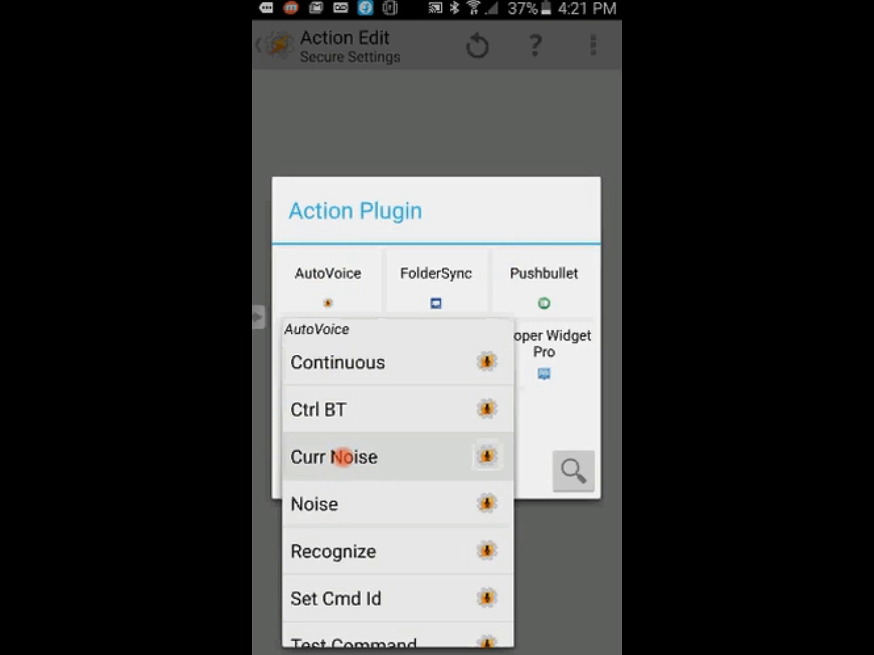
{"action": "left_click", "coordinate": [334, 457]}
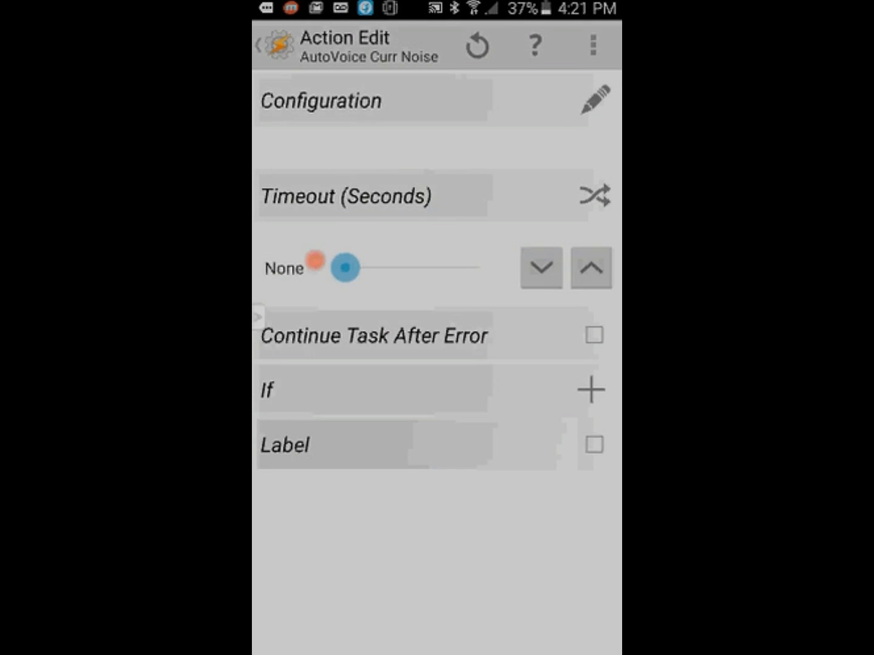
Step: Set the noise measurement timeout to 16 seconds and confirm the Listen For settings
{"action": "left_click", "coordinate": [591, 268]}
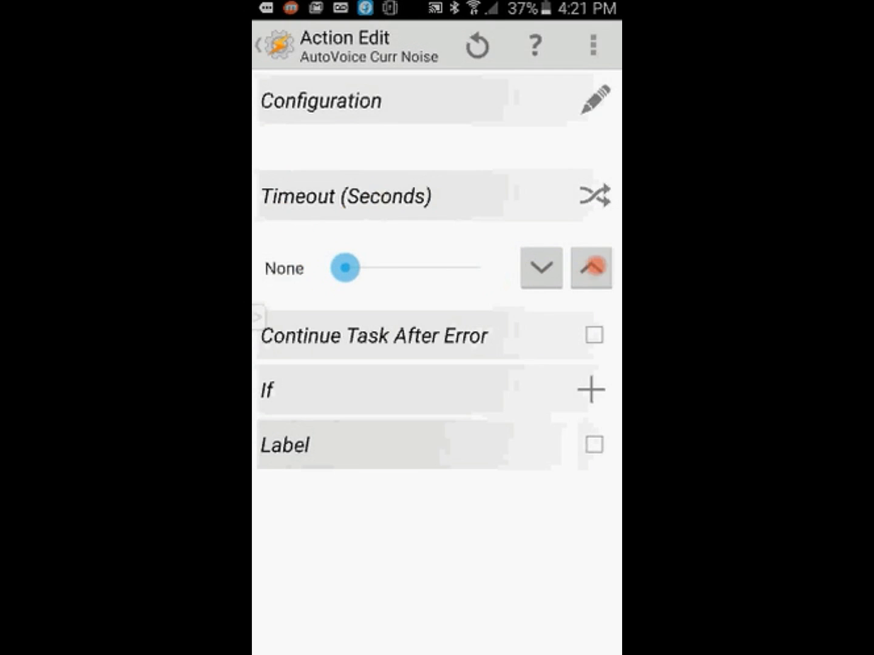
{"action": "left_click_drag", "start_coordinate": [346, 268], "coordinate": [316, 268]}
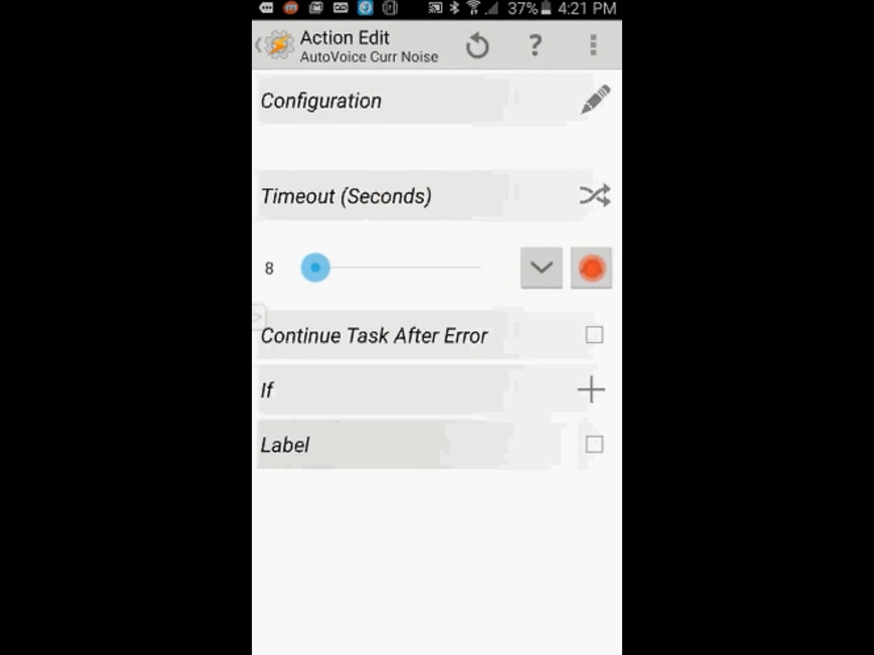
{"action": "left_click_drag", "start_coordinate": [314, 268], "coordinate": [324, 267]}
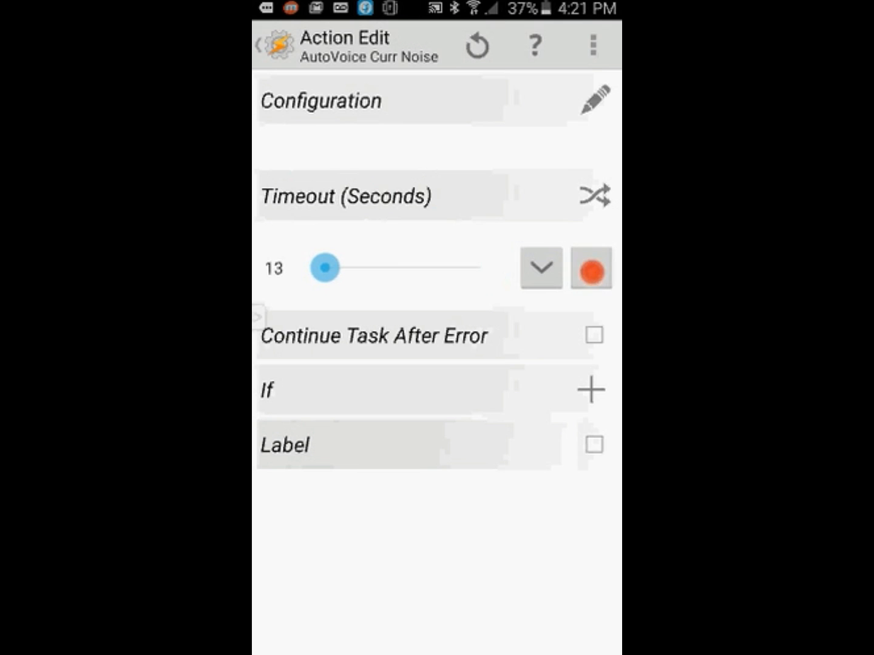
{"action": "left_click", "coordinate": [590, 268]}
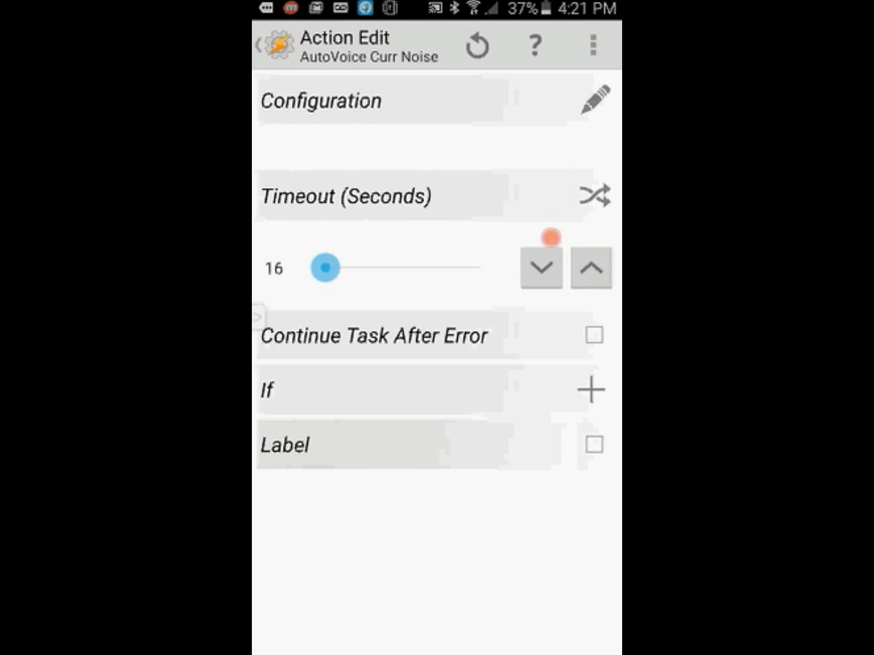
{"action": "left_click", "coordinate": [539, 268]}
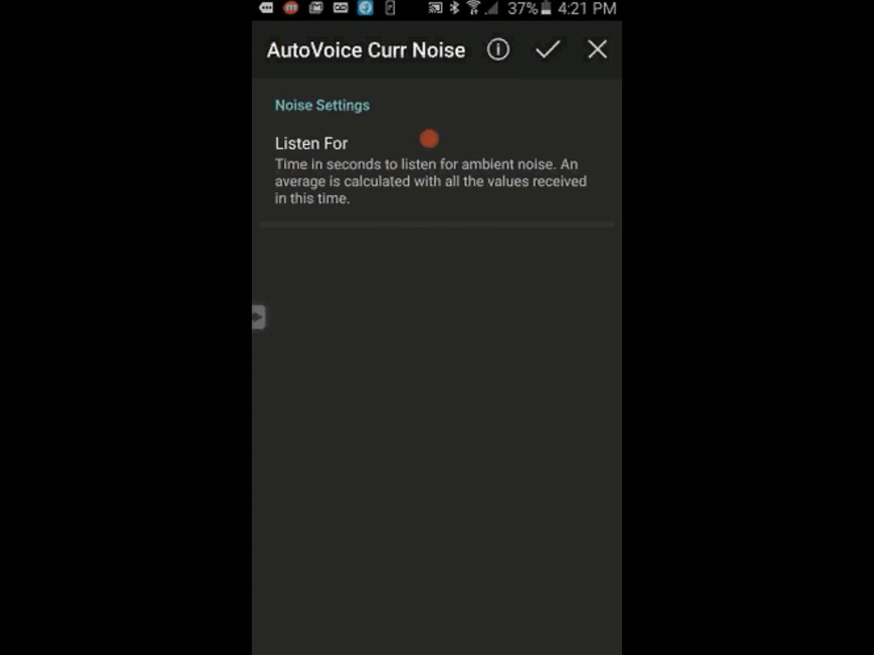
{"action": "left_click", "coordinate": [547, 50]}
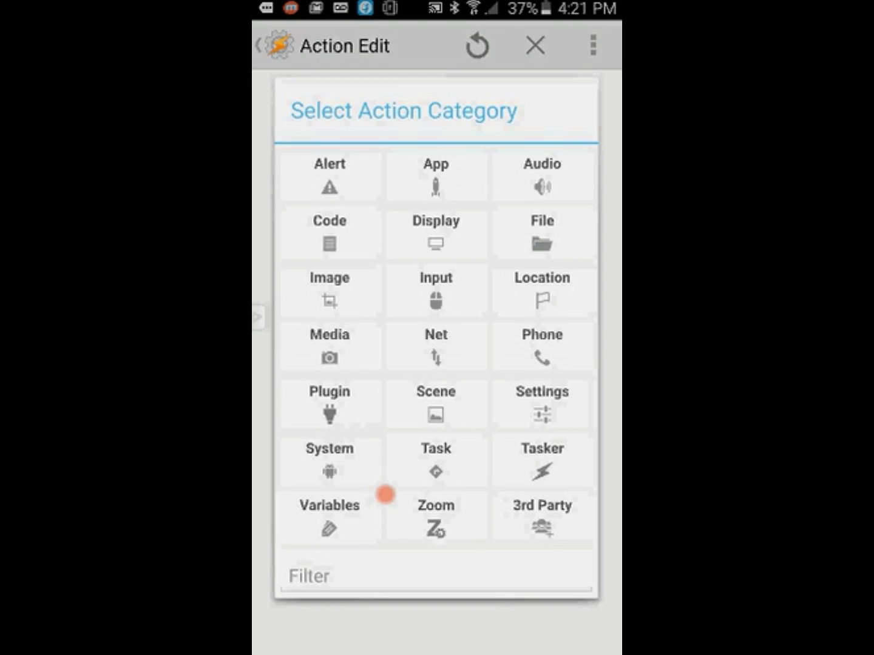
Step: Add a Variable Set action for the variable %dynamic_ring
{"action": "left_click", "coordinate": [328, 516]}
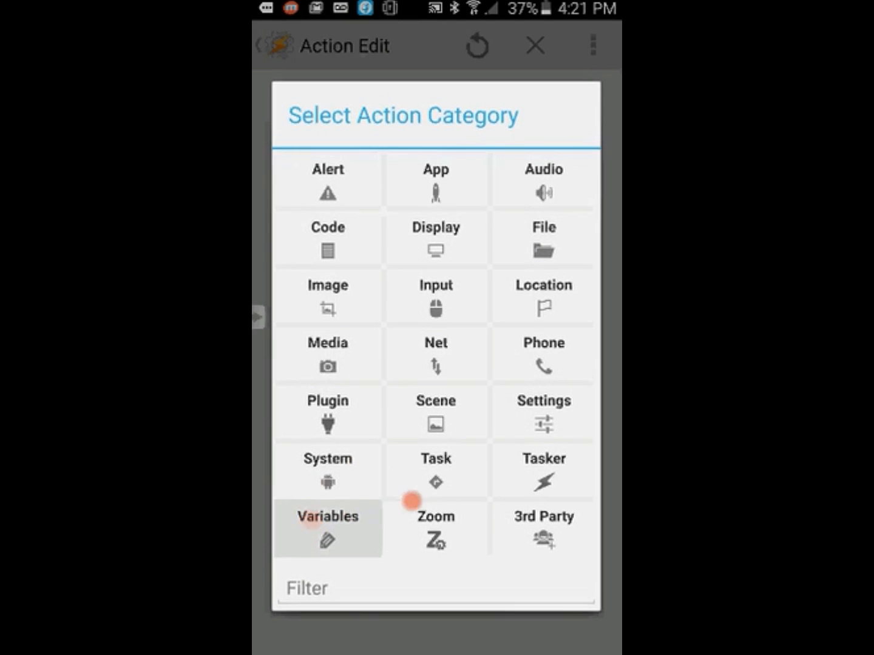
{"action": "left_click", "coordinate": [327, 516]}
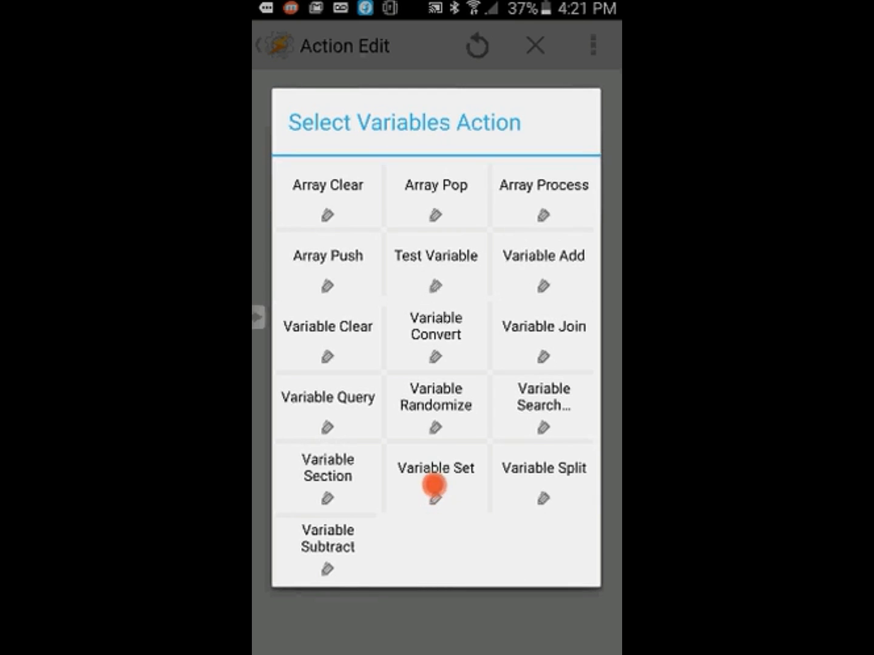
{"action": "left_click", "coordinate": [436, 480]}
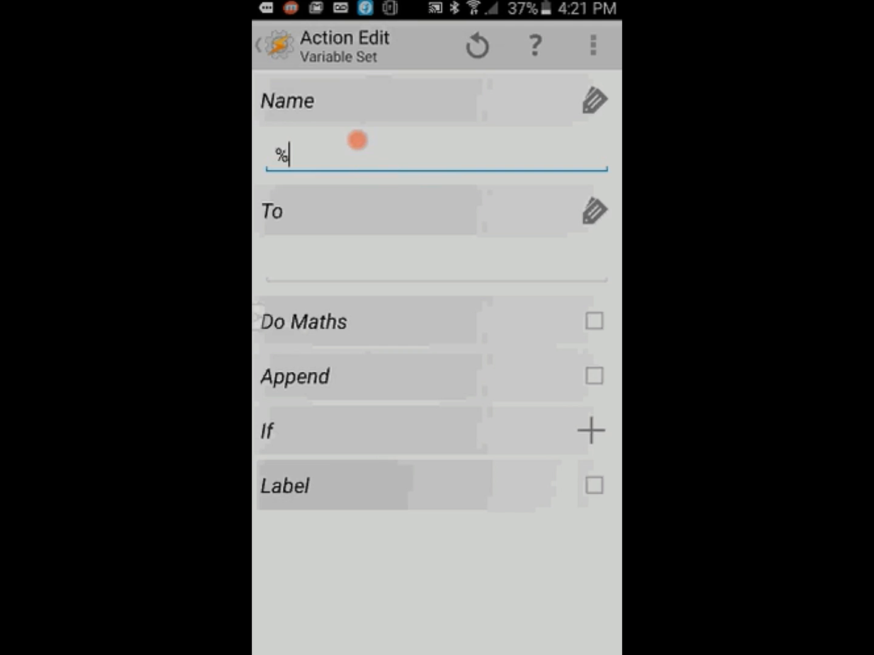
{"action": "type", "text": "dyn"}
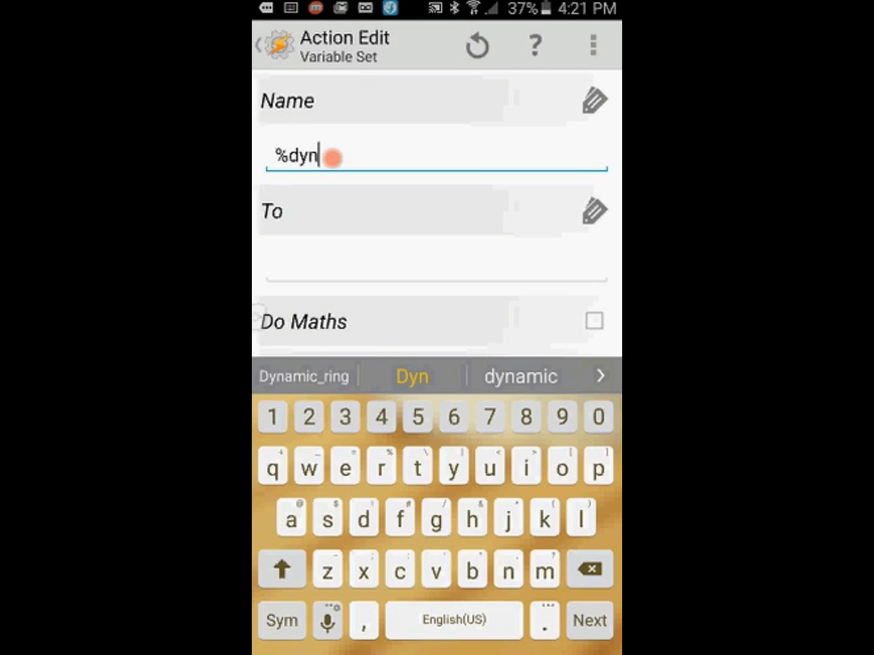
{"action": "type", "text": "amic"}
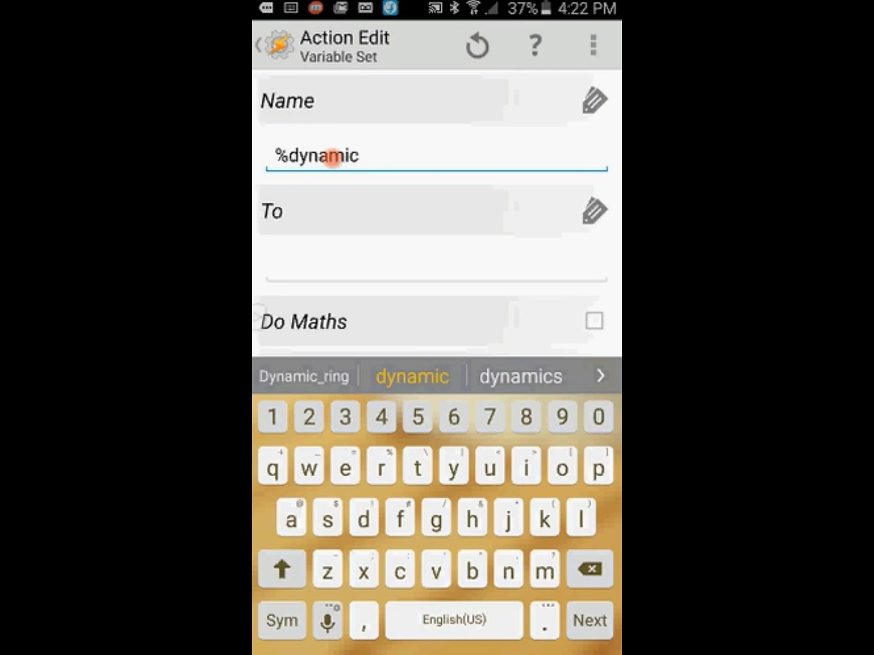
{"action": "type", "text": "_"}
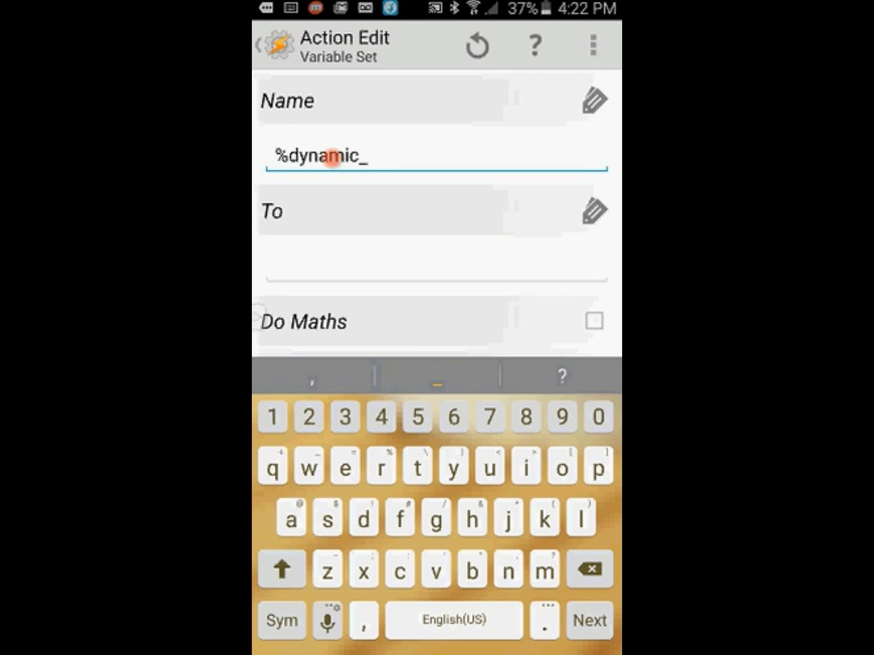
{"action": "type", "text": "ring"}
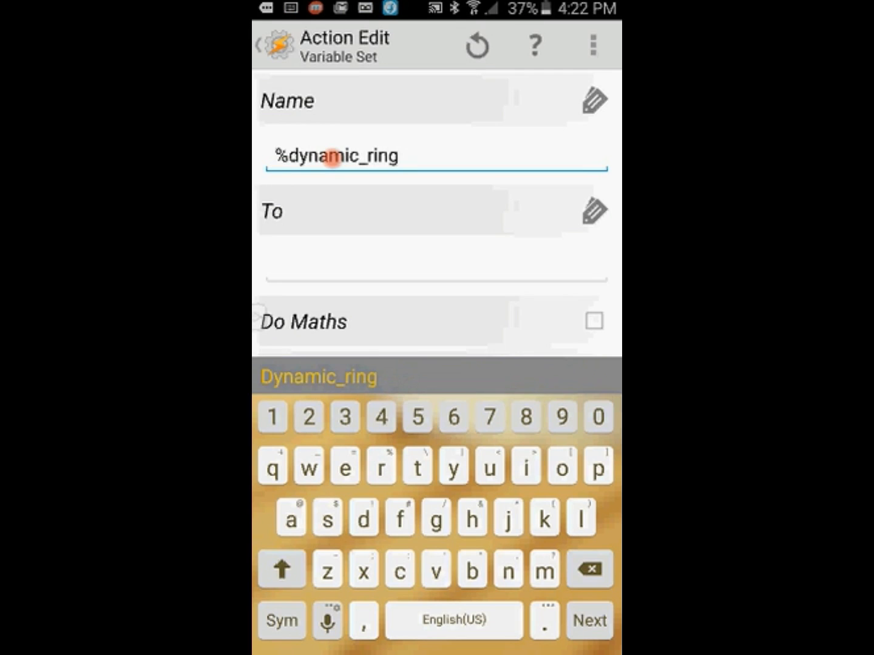
Step: Set its value to (%avnoiselevel/15)+1 with Do Maths enabled
{"action": "left_click", "coordinate": [434, 211]}
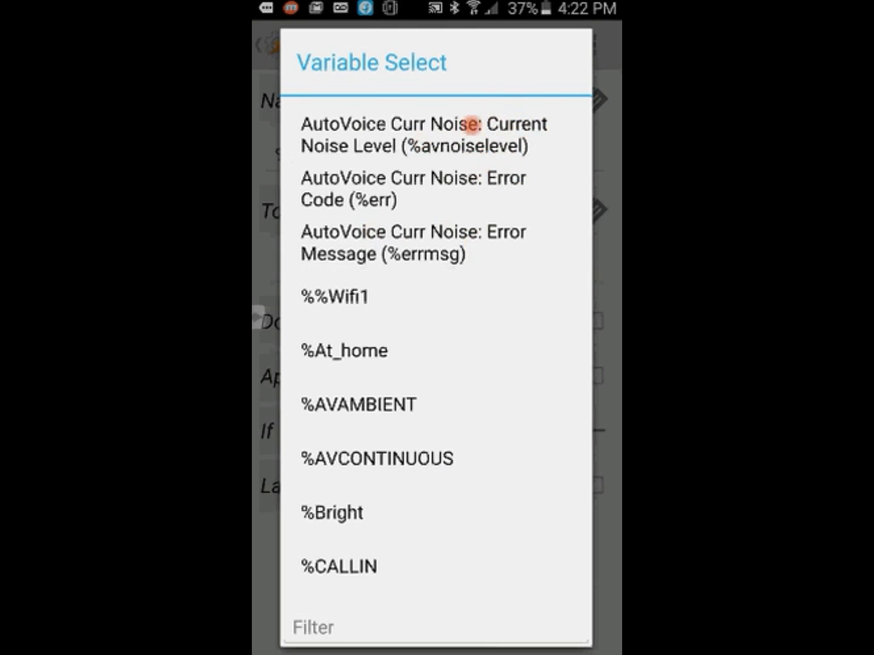
{"action": "left_click", "coordinate": [419, 135]}
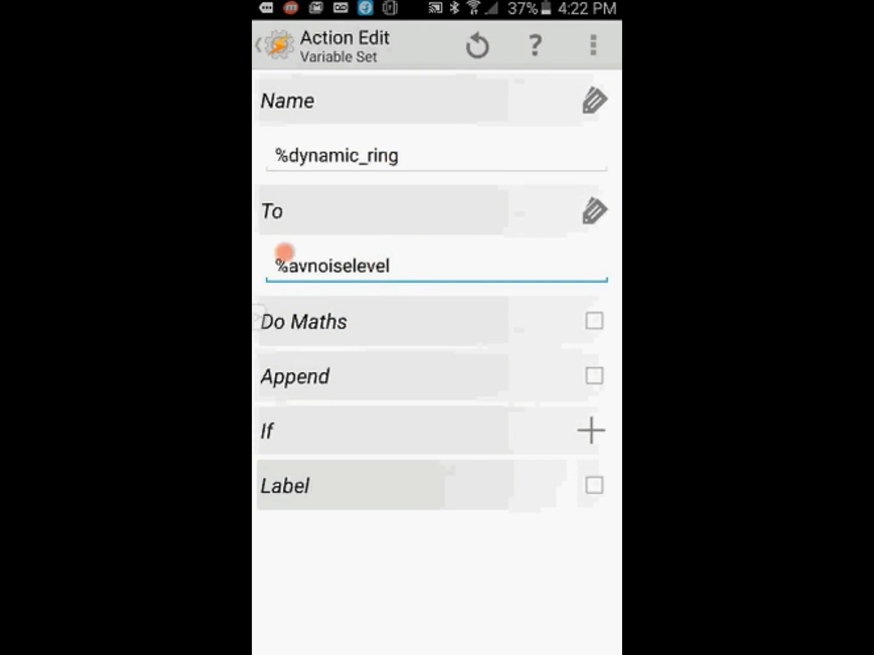
{"action": "left_click", "coordinate": [593, 321]}
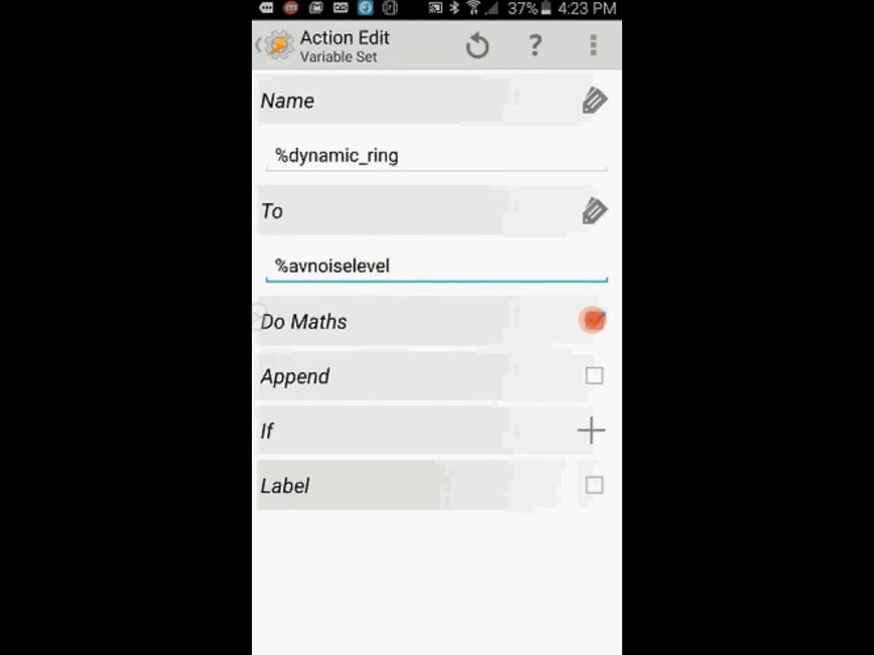
{"action": "left_click", "coordinate": [593, 320]}
{"action": "type", "text": "("}
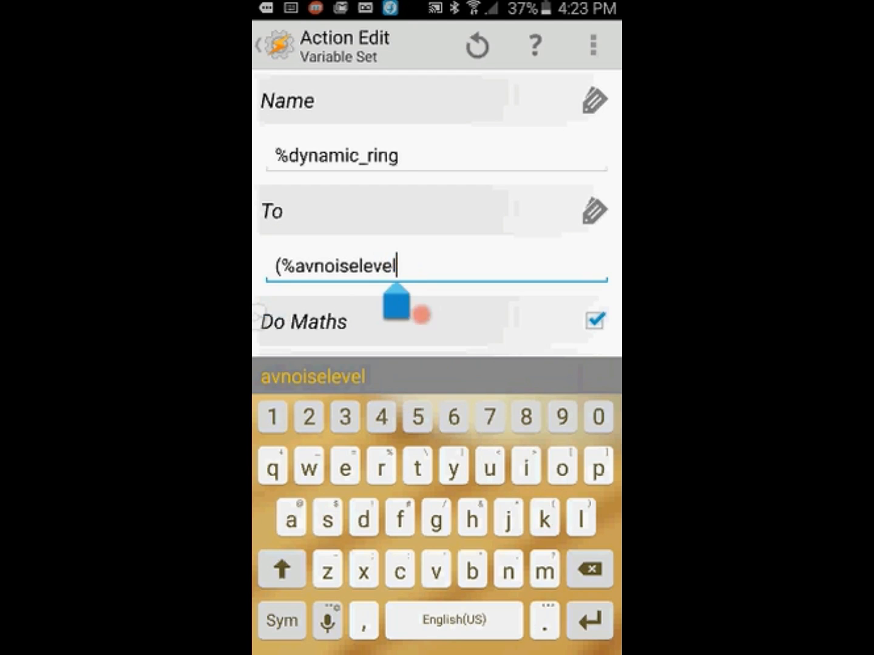
{"action": "left_click", "coordinate": [435, 519]}
{"action": "type", "text": "/15"}
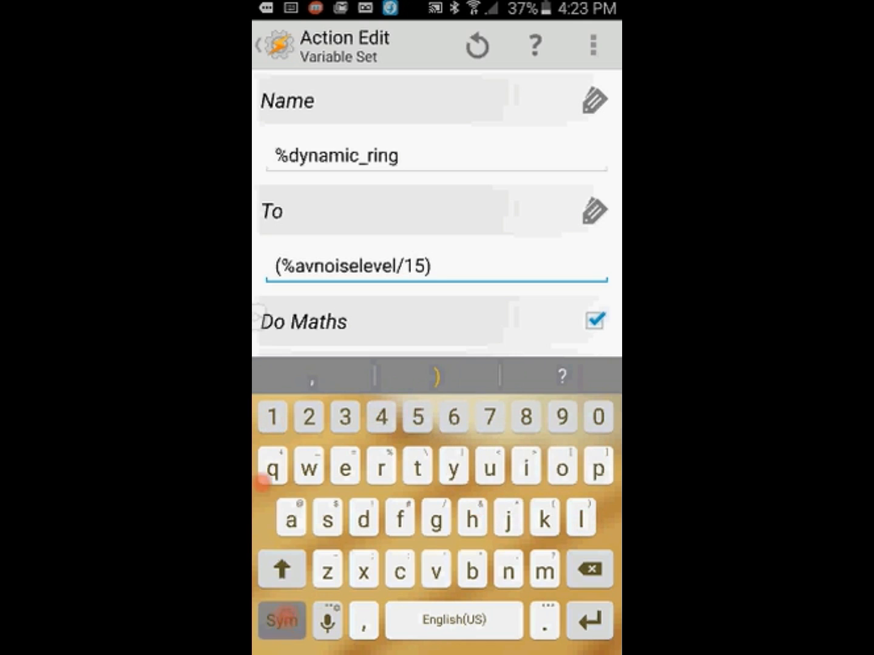
{"action": "type", "text": "+1"}
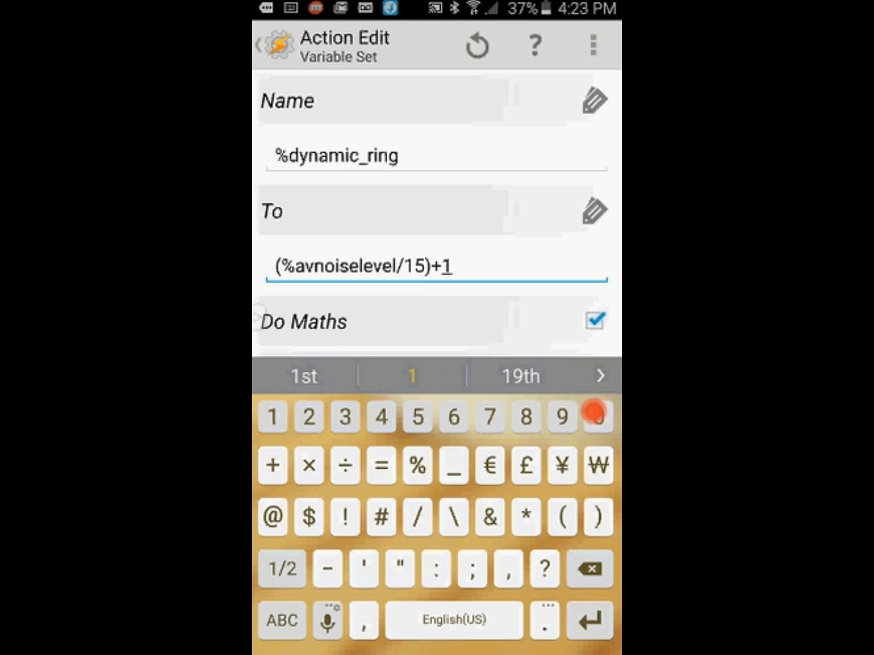
{"action": "type", "text": "0"}
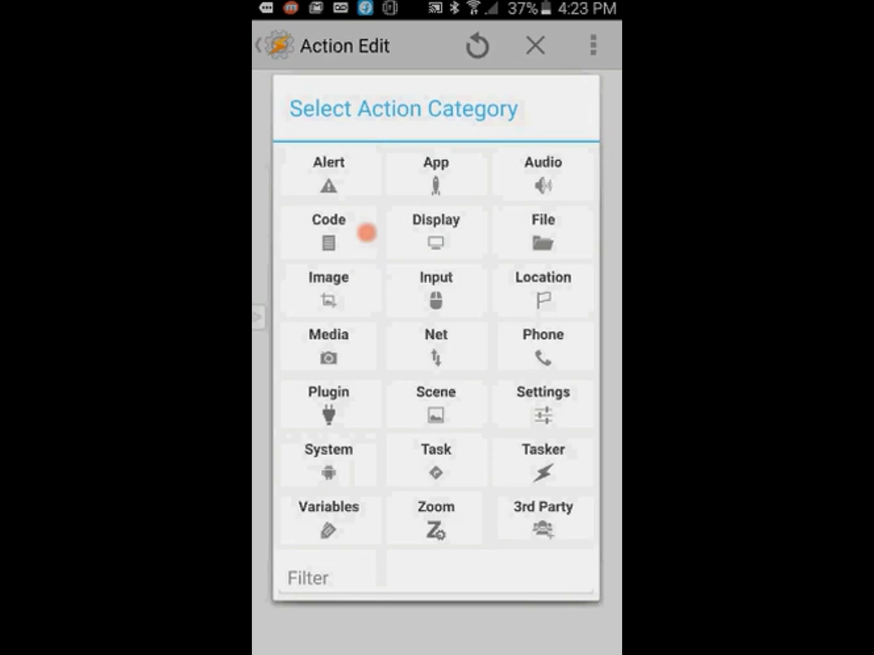
Step: Add a Variable Split action on %dynamic_ring and enter a symbol splitter
{"action": "left_click", "coordinate": [328, 522]}
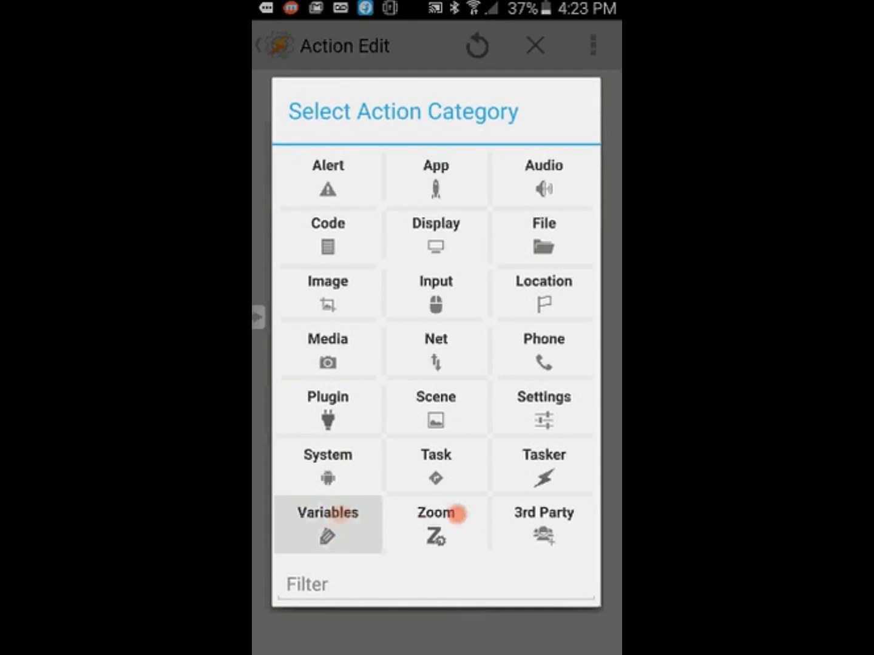
{"action": "left_click", "coordinate": [327, 523]}
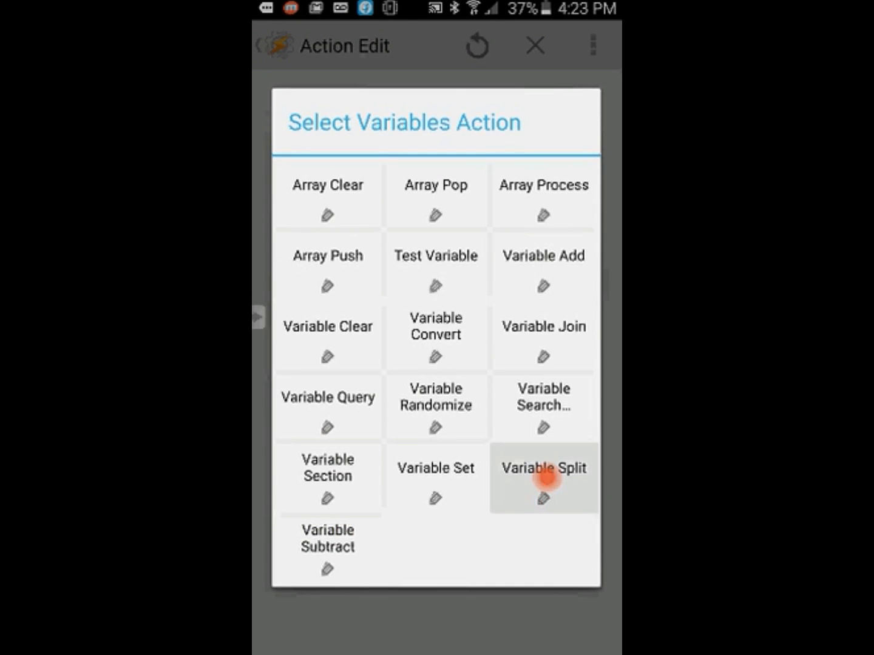
{"action": "left_click", "coordinate": [543, 468]}
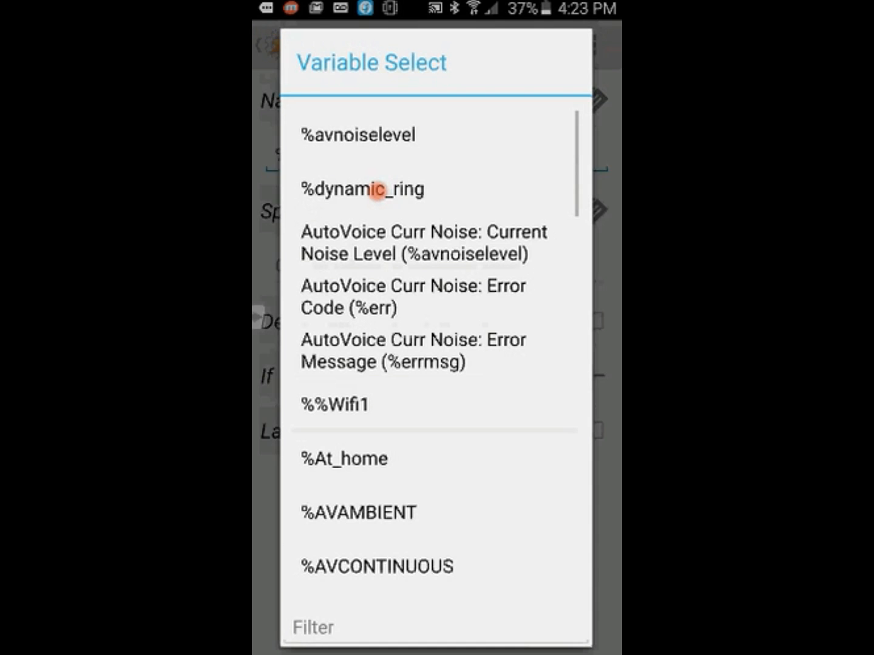
{"action": "left_click", "coordinate": [362, 189]}
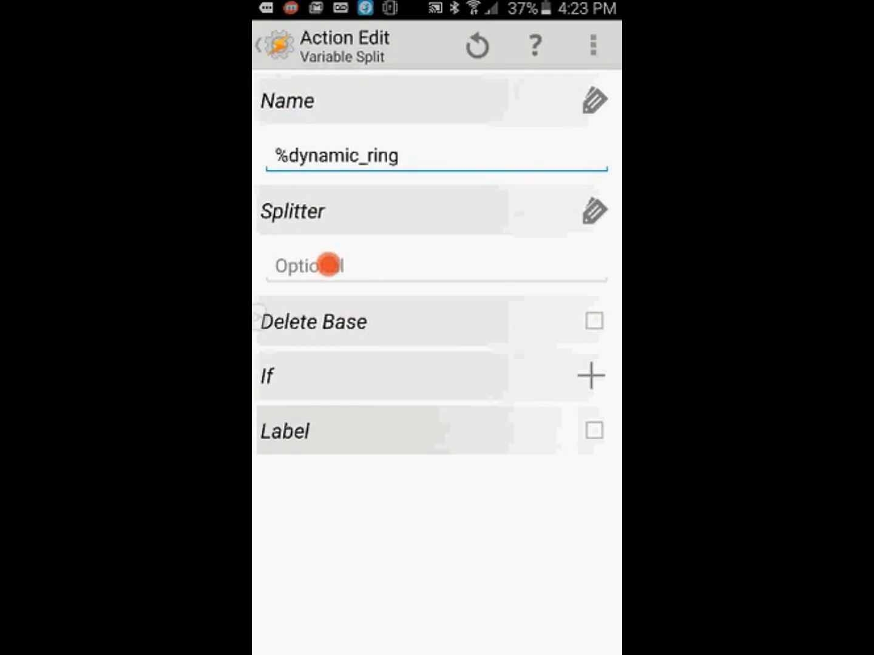
{"action": "left_click", "coordinate": [436, 265]}
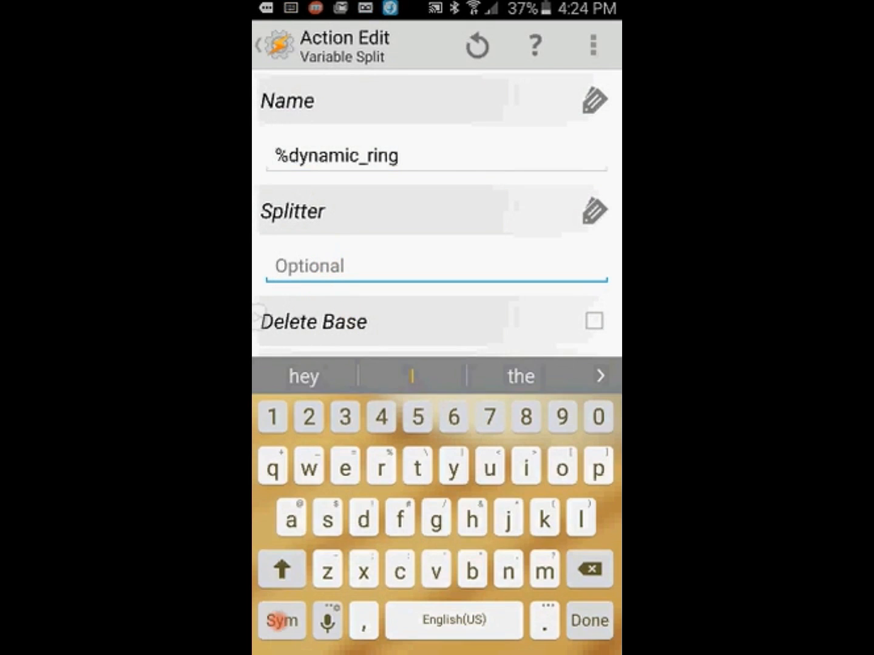
{"action": "left_click", "coordinate": [281, 621]}
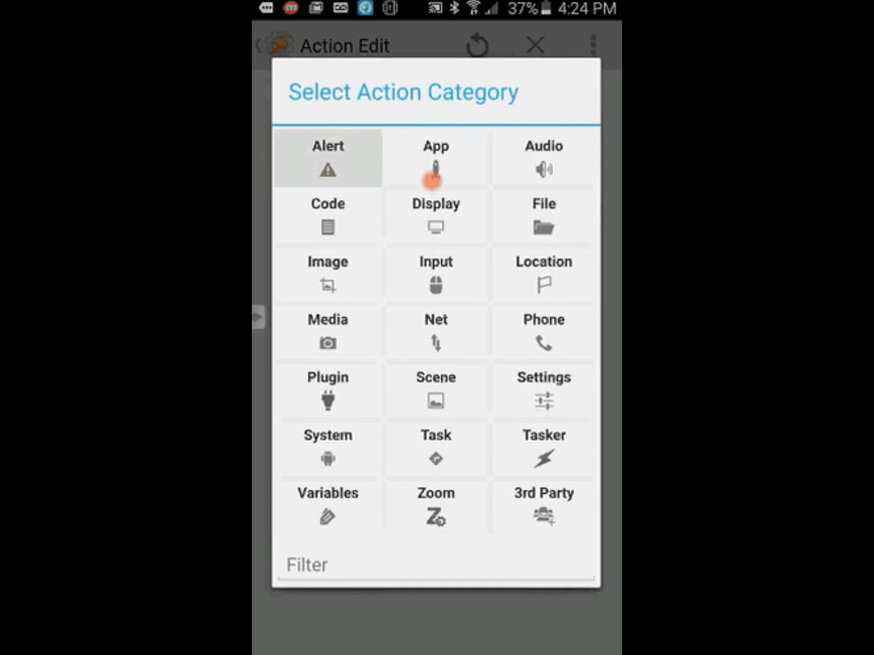
Step: Add a Flash reading 'noise level is %avnoiselevel setting ringer…'
{"action": "left_click", "coordinate": [435, 158]}
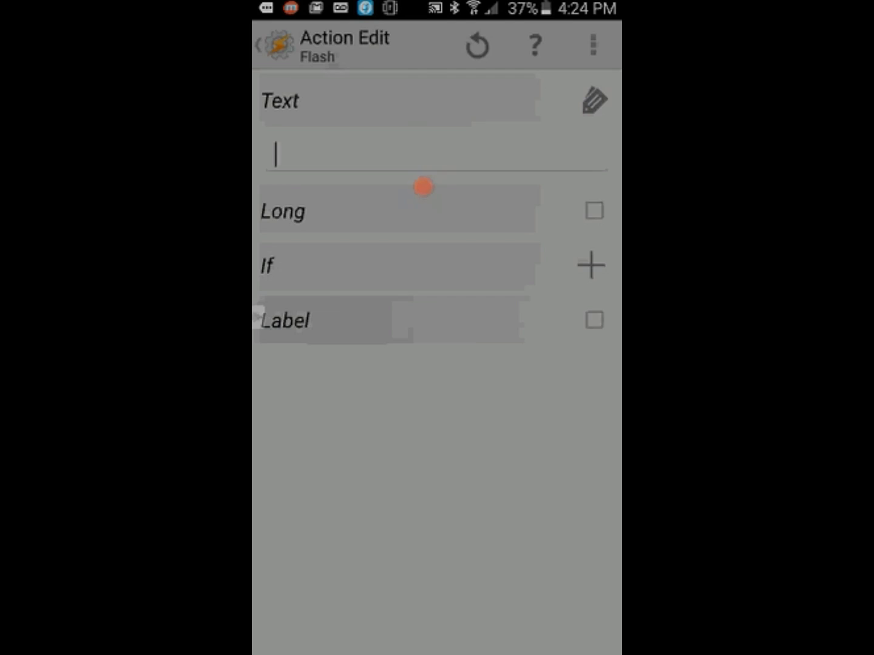
{"action": "type", "text": "noise level"}
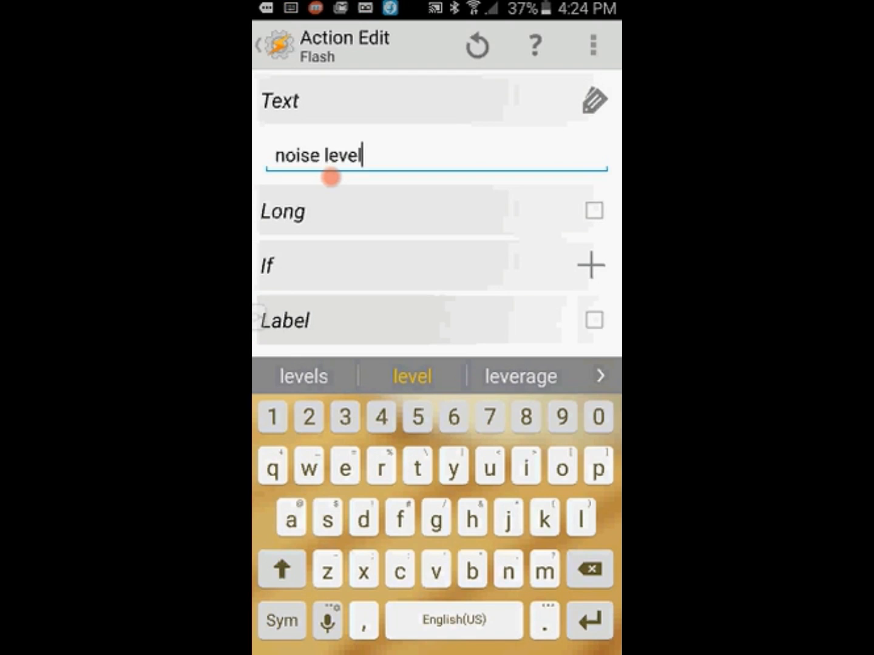
{"action": "type", "text": "is"}
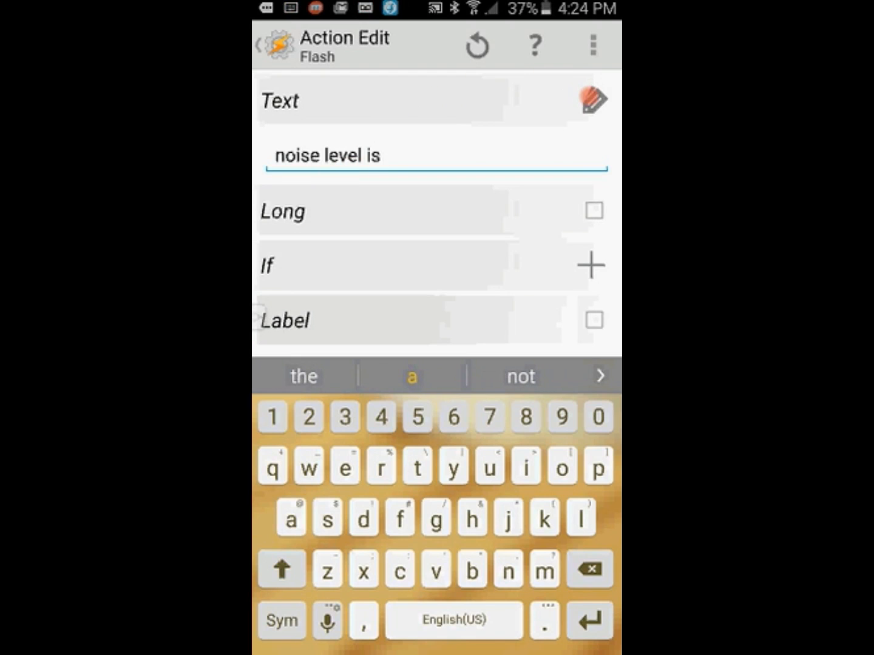
{"action": "left_click", "coordinate": [593, 99]}
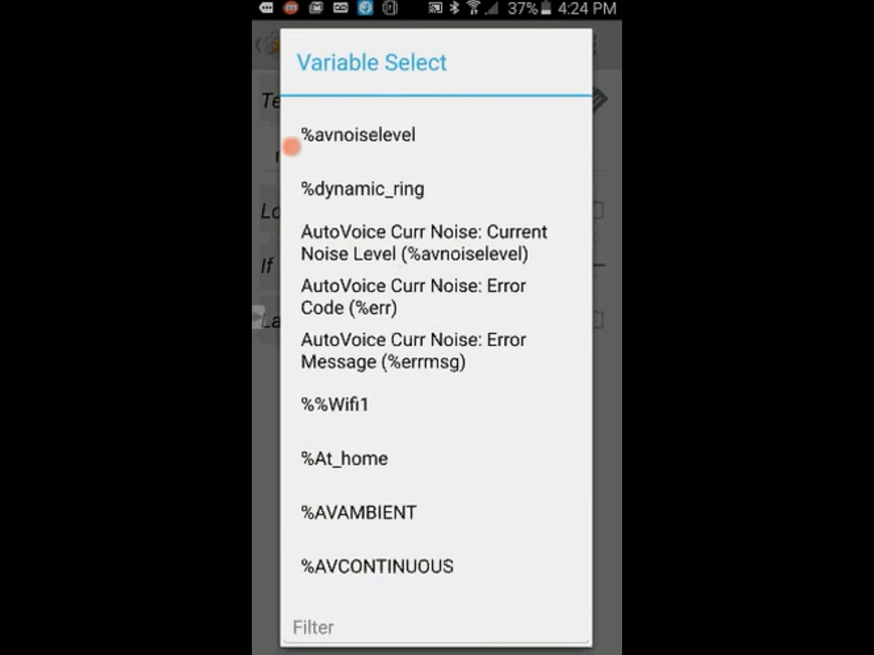
{"action": "left_click", "coordinate": [358, 134]}
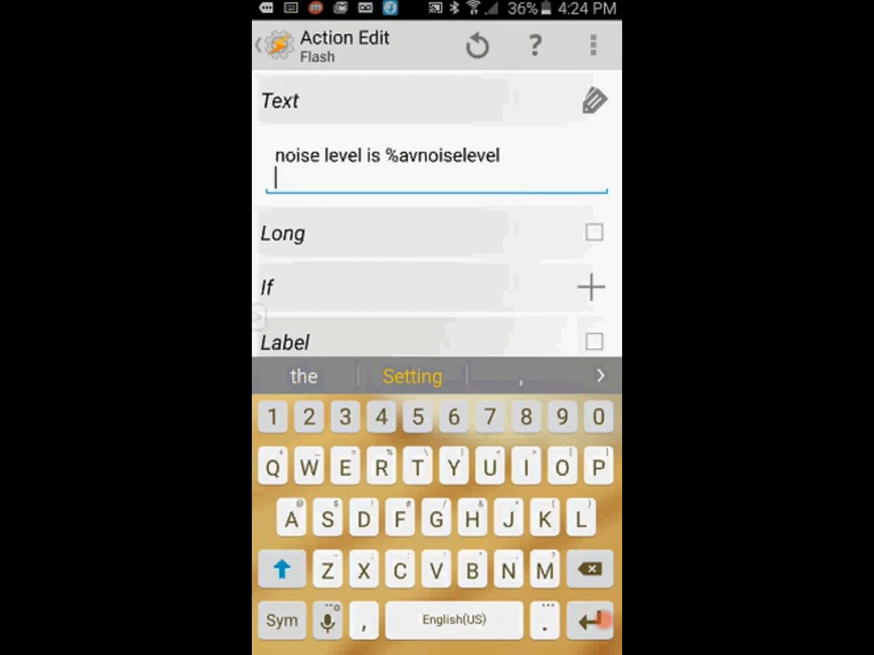
{"action": "type", "text": "setti"}
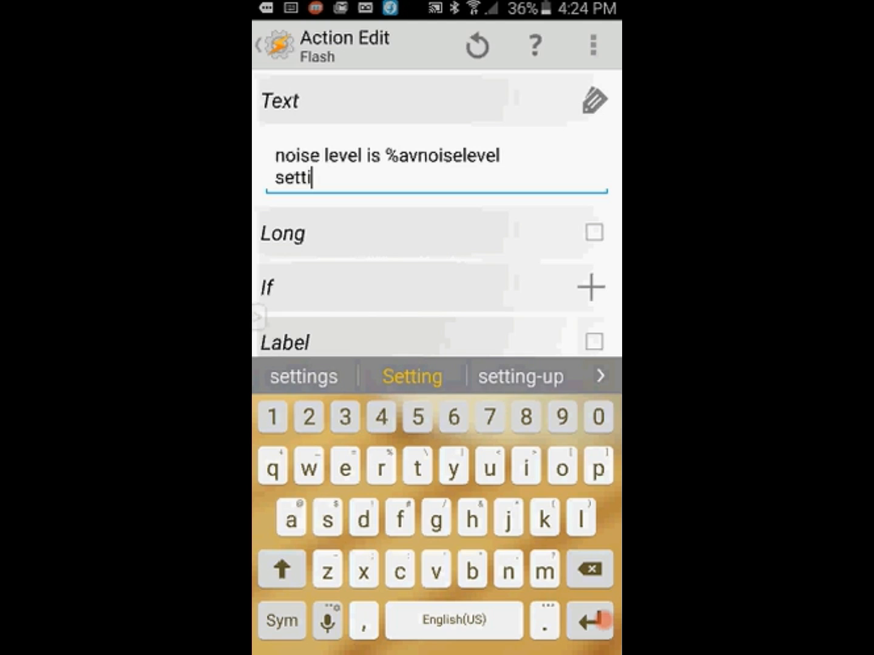
{"action": "left_click", "coordinate": [412, 375]}
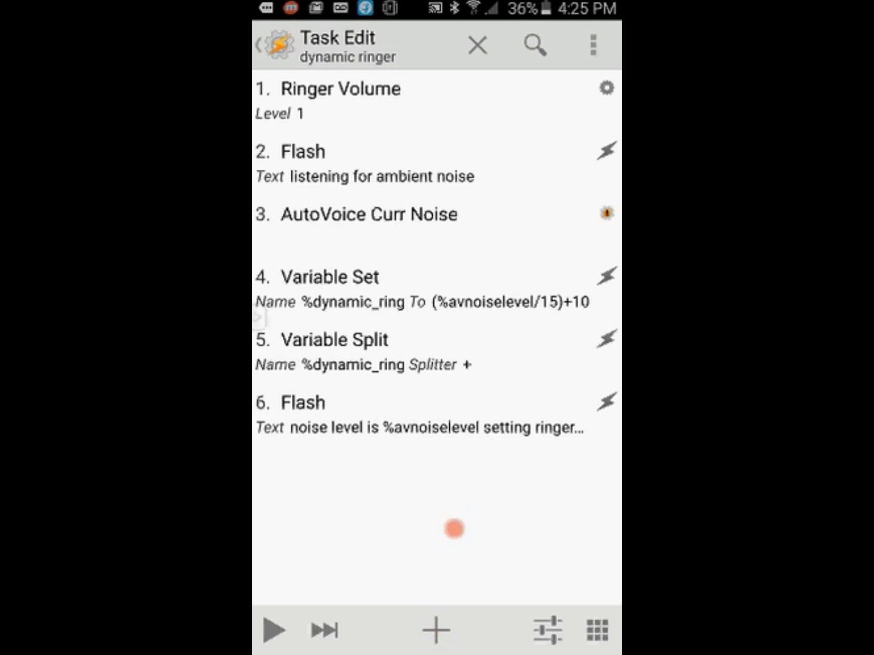
Step: Add a Ringer Volume action whose level is the variable %dynamic_ring1
{"action": "left_click", "coordinate": [435, 629]}
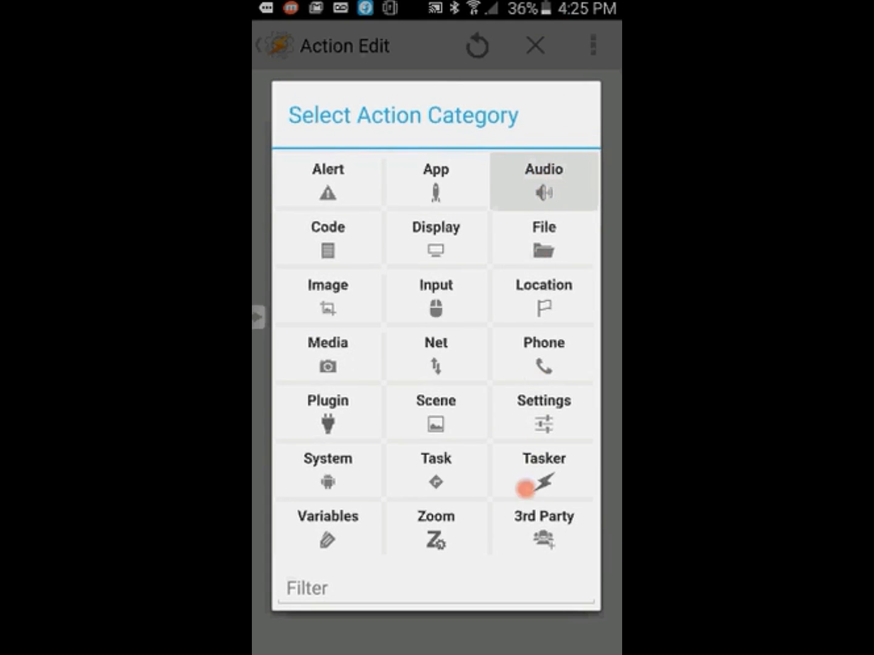
{"action": "left_click", "coordinate": [543, 181]}
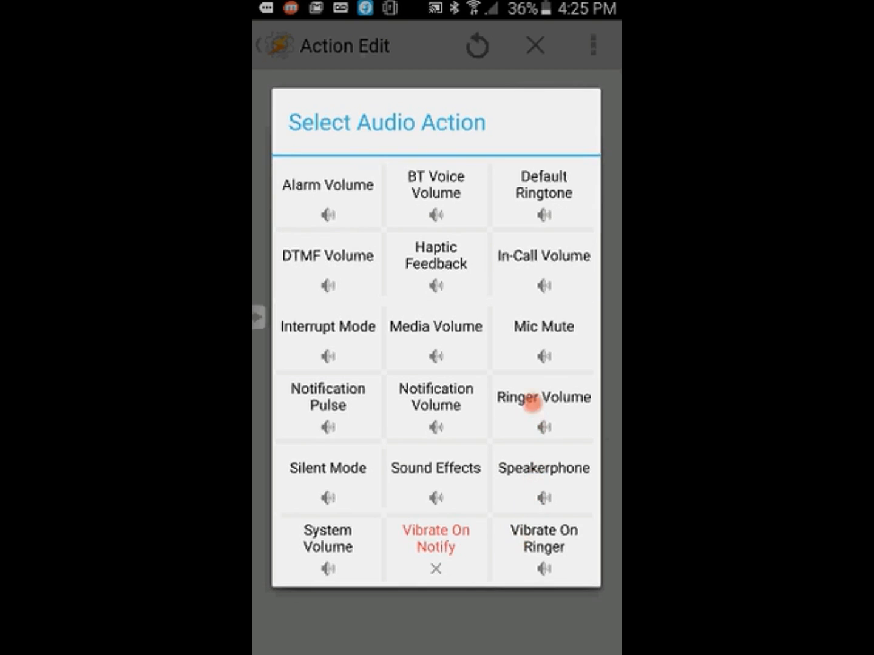
{"action": "left_click", "coordinate": [543, 398]}
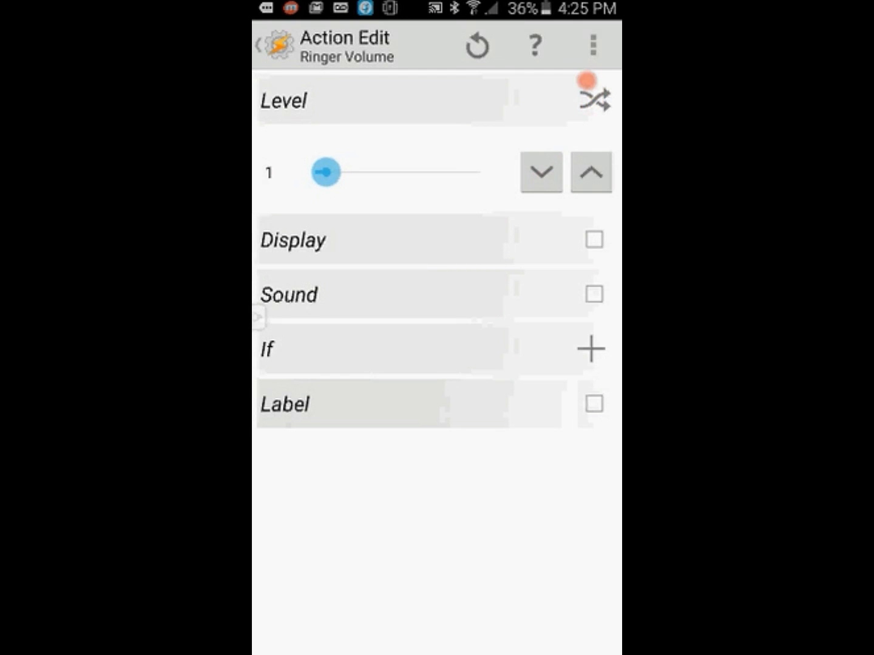
{"action": "left_click", "coordinate": [594, 99]}
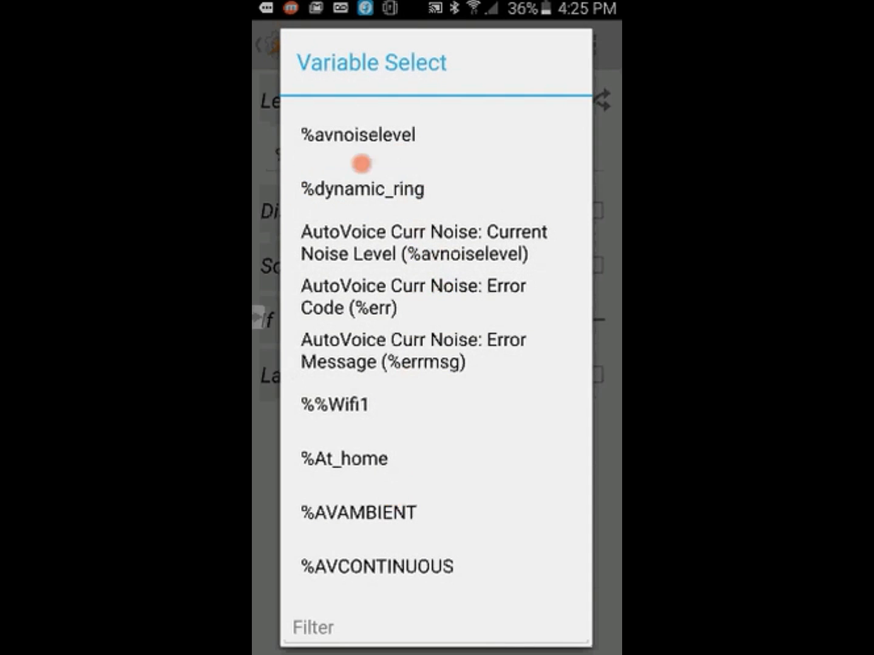
{"action": "left_click", "coordinate": [361, 188]}
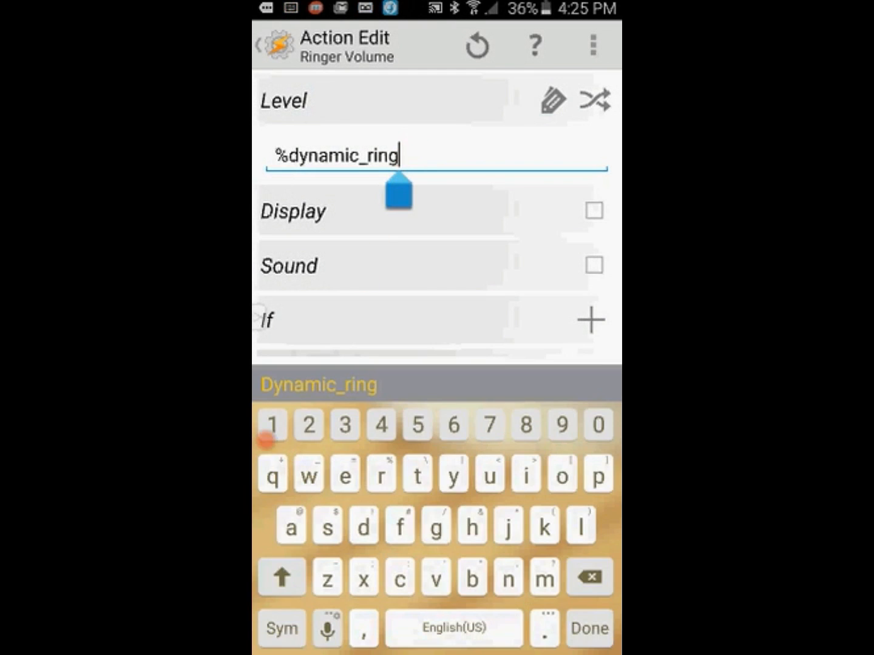
{"action": "type", "text": "1"}
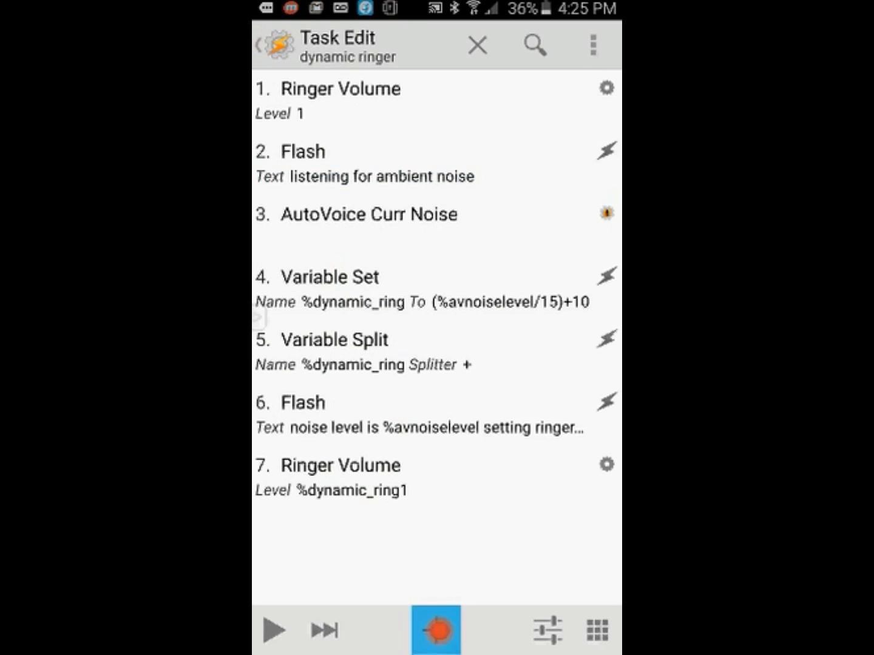
Step: Add a final Flash action with message text %dynamic_ring1 and save it
{"action": "left_click", "coordinate": [436, 630]}
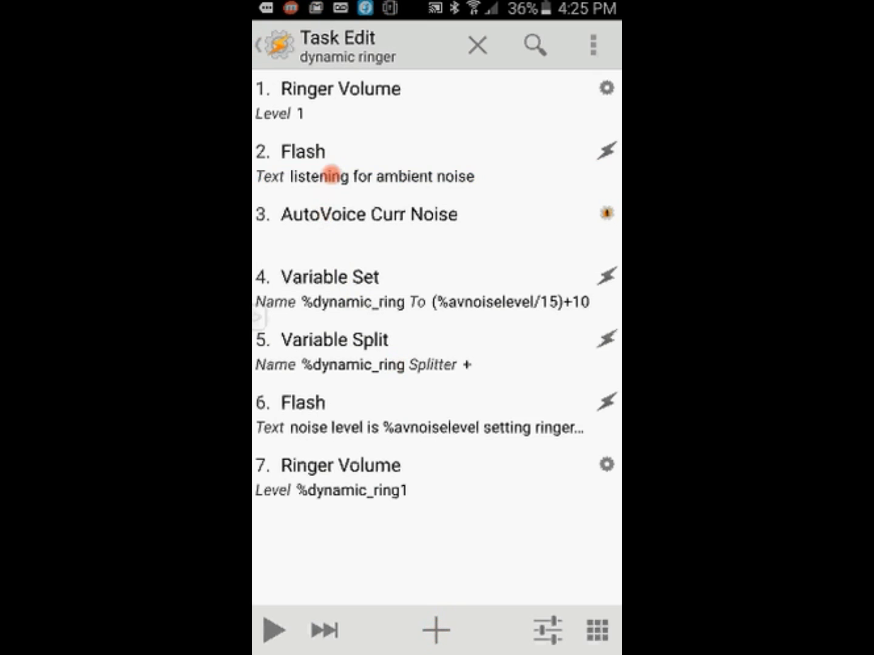
{"action": "left_click", "coordinate": [435, 630]}
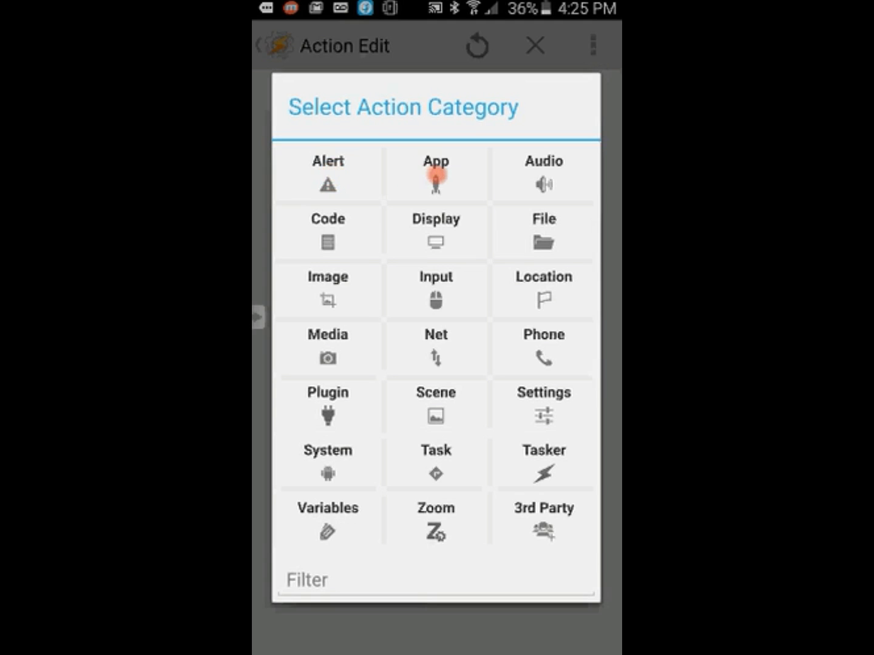
{"action": "left_click", "coordinate": [328, 173]}
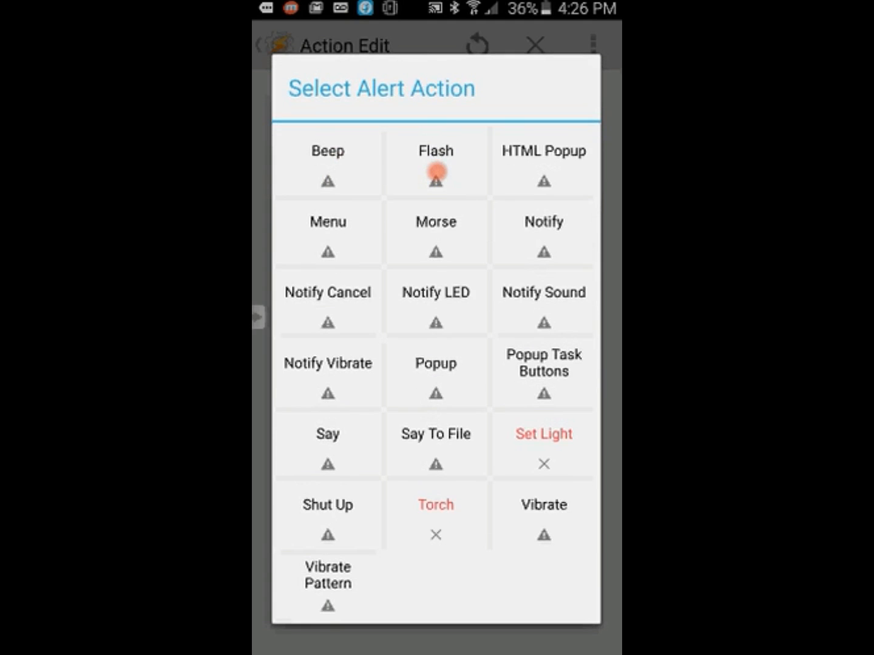
{"action": "left_click", "coordinate": [436, 161]}
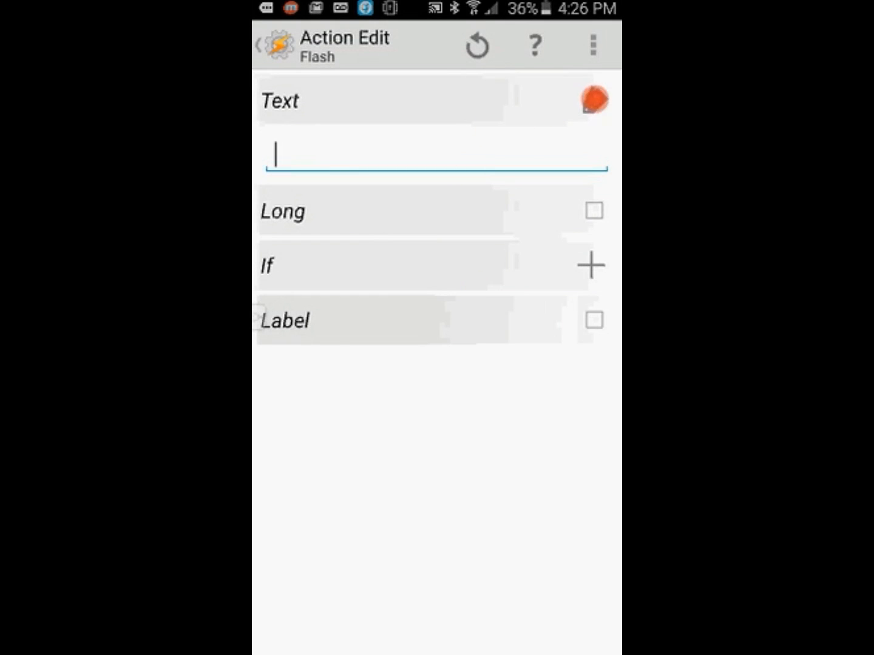
{"action": "left_click", "coordinate": [593, 99]}
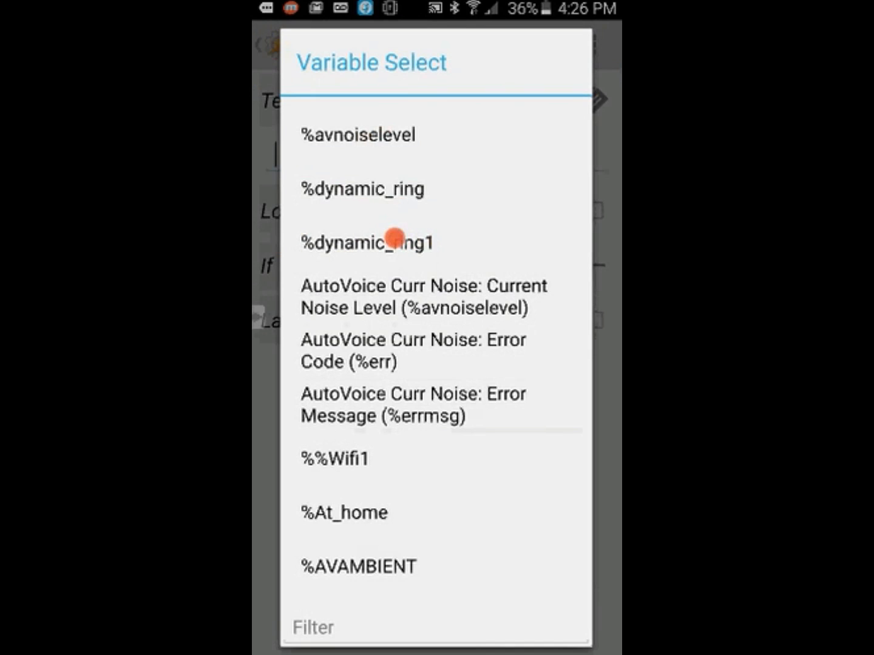
{"action": "left_click", "coordinate": [368, 241]}
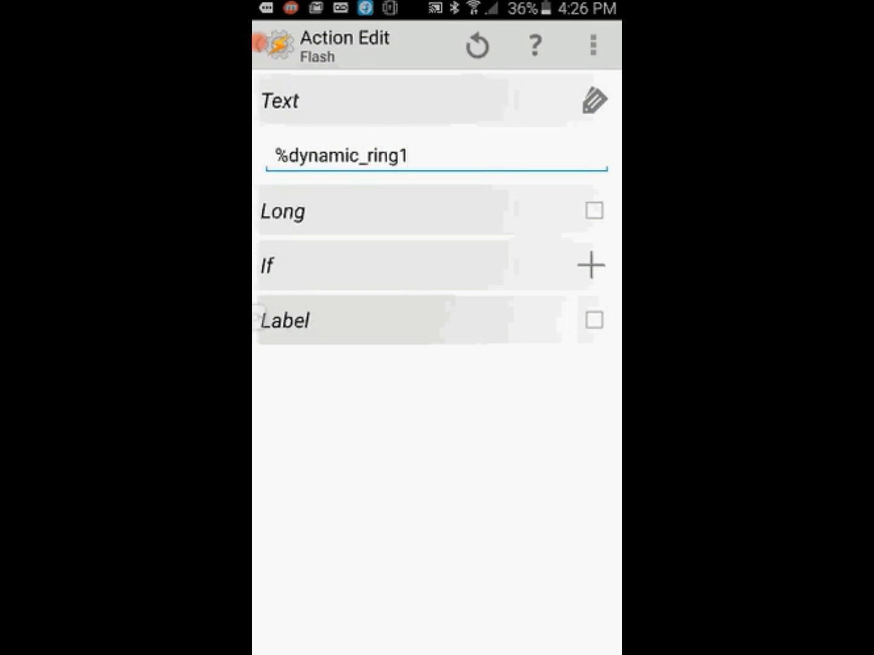
{"action": "left_click", "coordinate": [477, 45]}
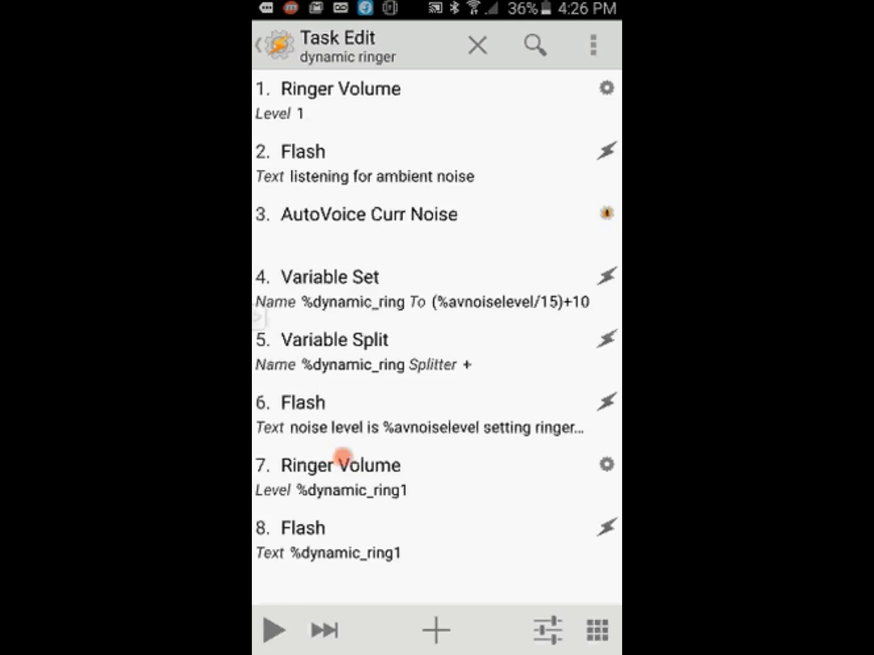
Step: Test-run the dynamic ringer task through its eight actions, rerun it, then stop it
{"action": "left_click", "coordinate": [274, 629]}
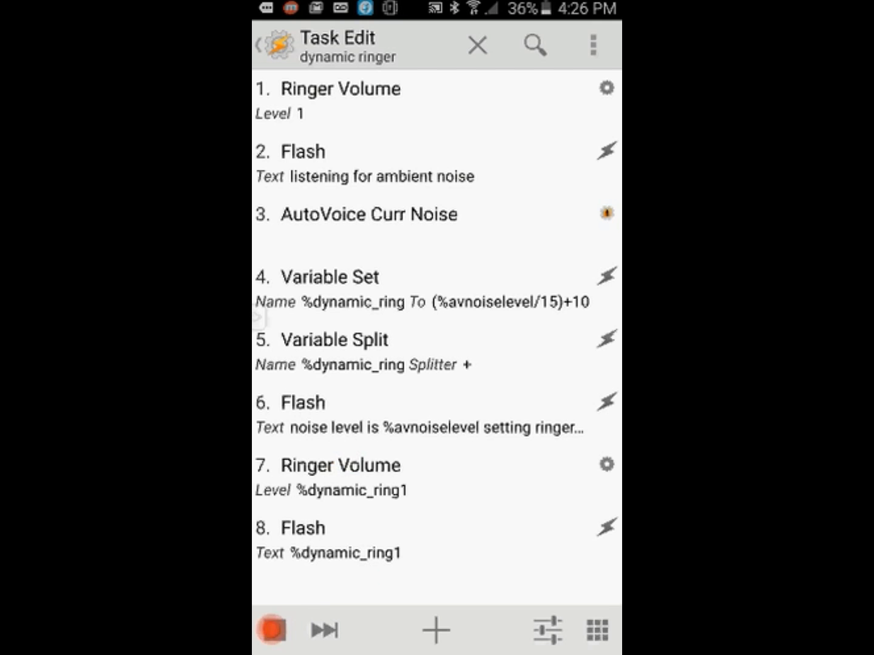
{"action": "left_click", "coordinate": [274, 629]}
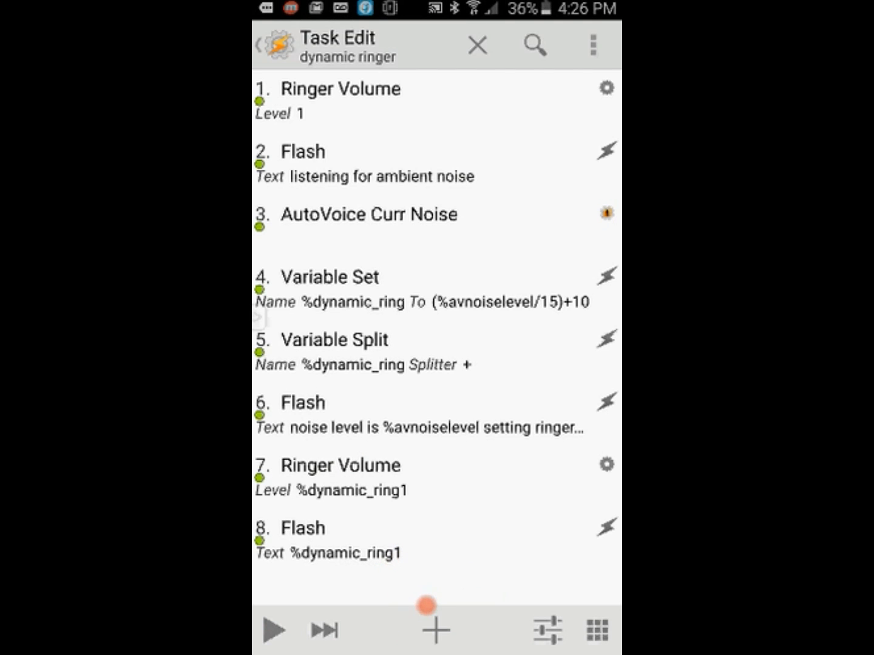
{"action": "left_click", "coordinate": [274, 629]}
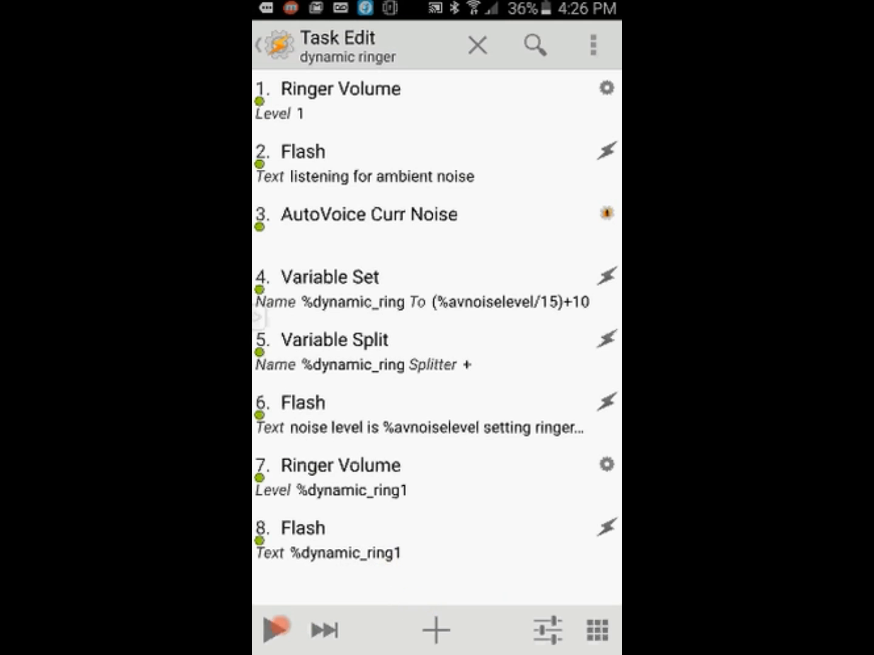
{"action": "left_click", "coordinate": [274, 629]}
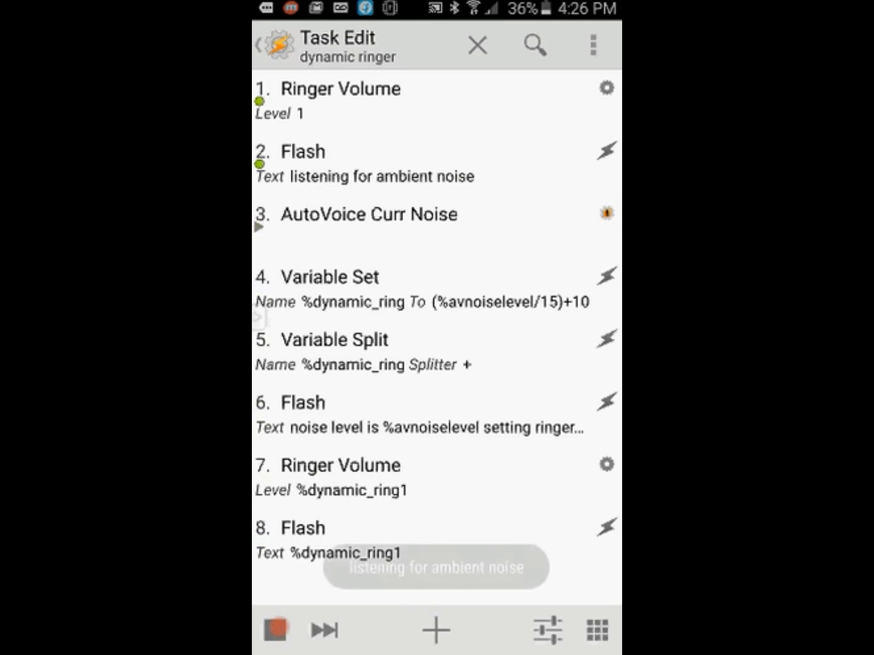
{"action": "left_click", "coordinate": [275, 629]}
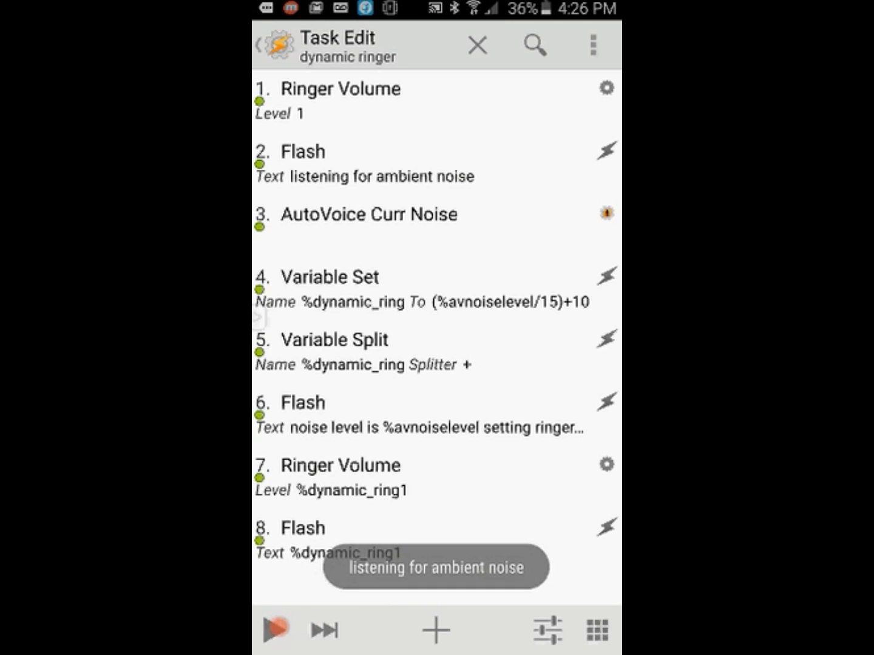
{"action": "left_click", "coordinate": [275, 630]}
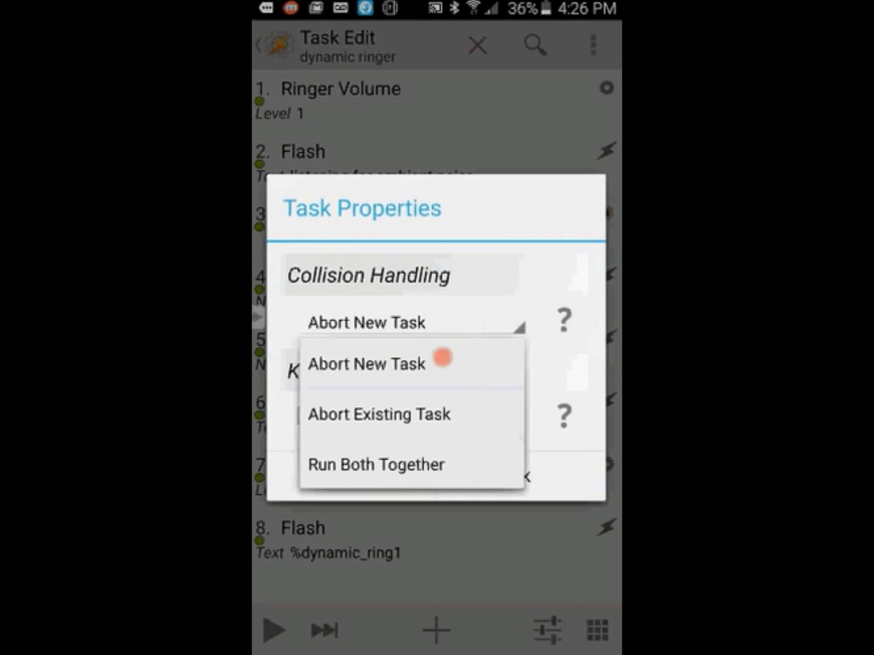
Step: Choose Abort Existing Task for collision handling and confirm the properties
{"action": "left_click", "coordinate": [379, 415]}
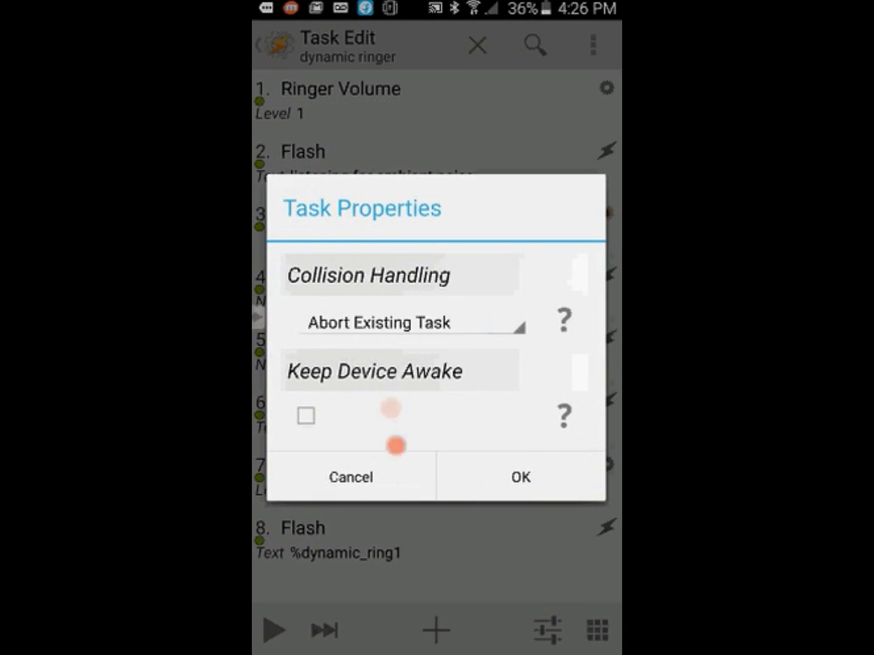
{"action": "left_click", "coordinate": [519, 476]}
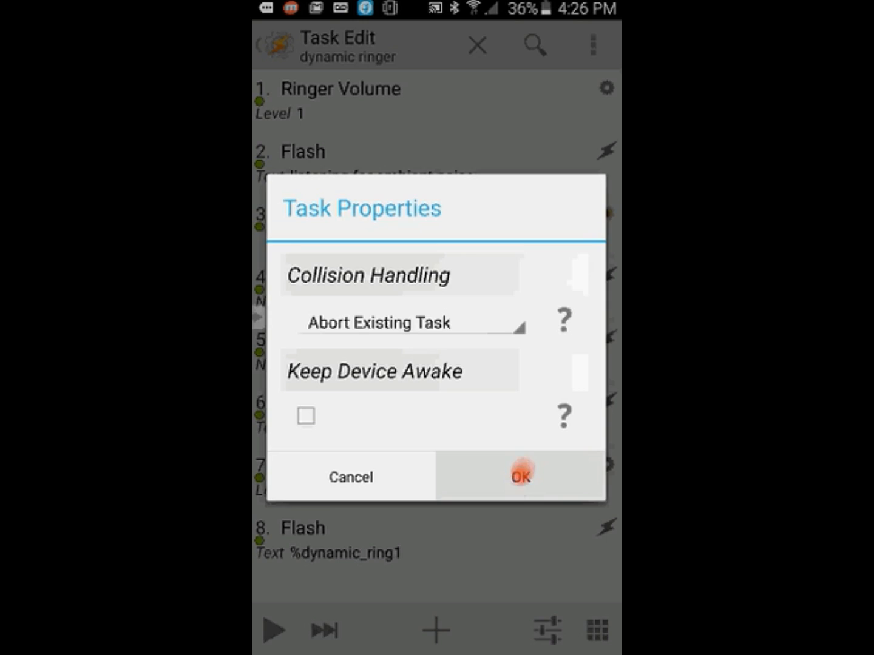
{"action": "left_click", "coordinate": [520, 477]}
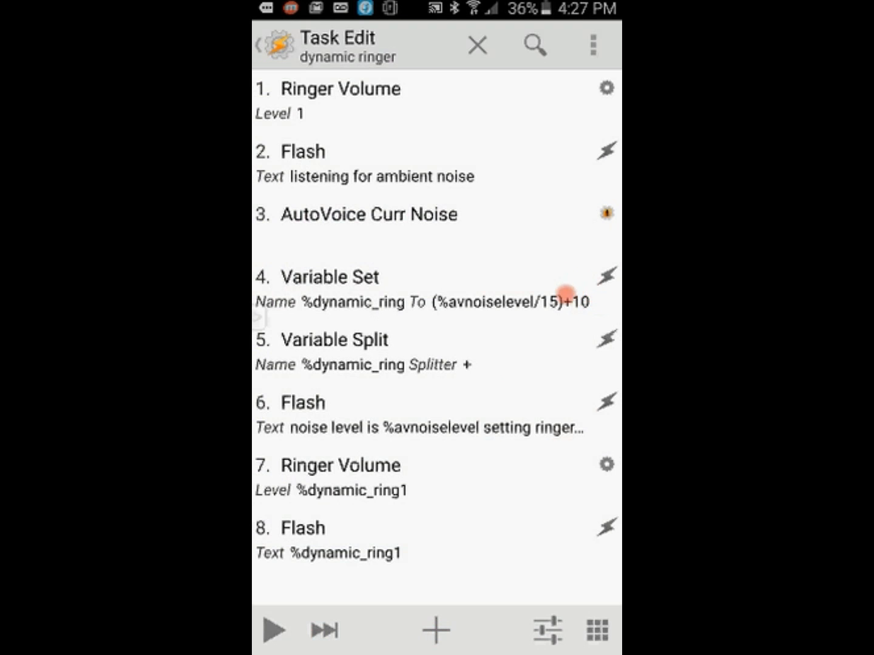